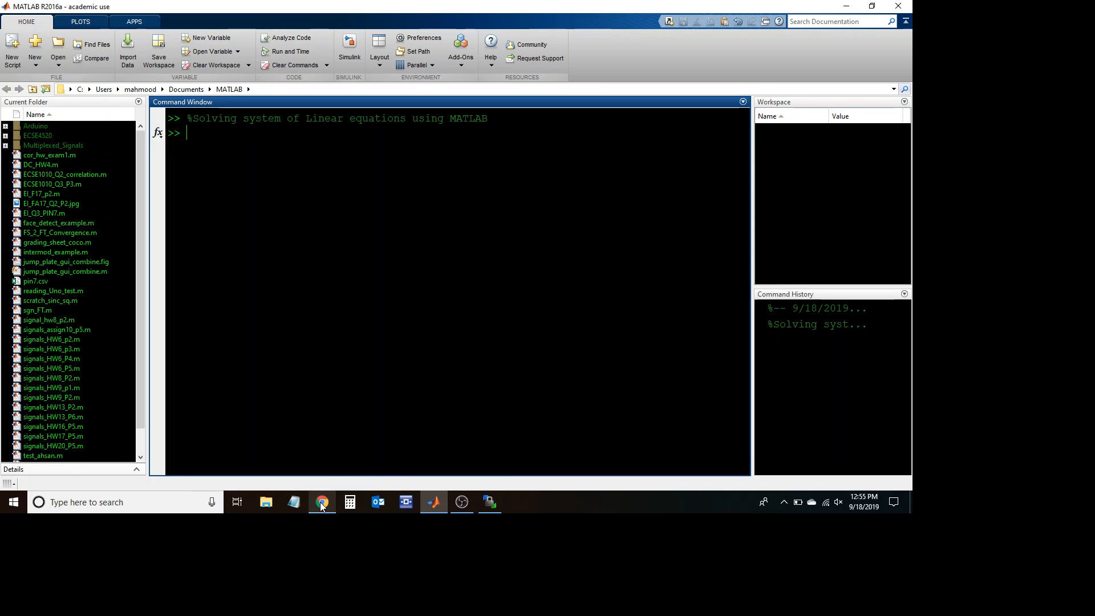
{"action": "mouse_move", "coordinate": [322, 502]}
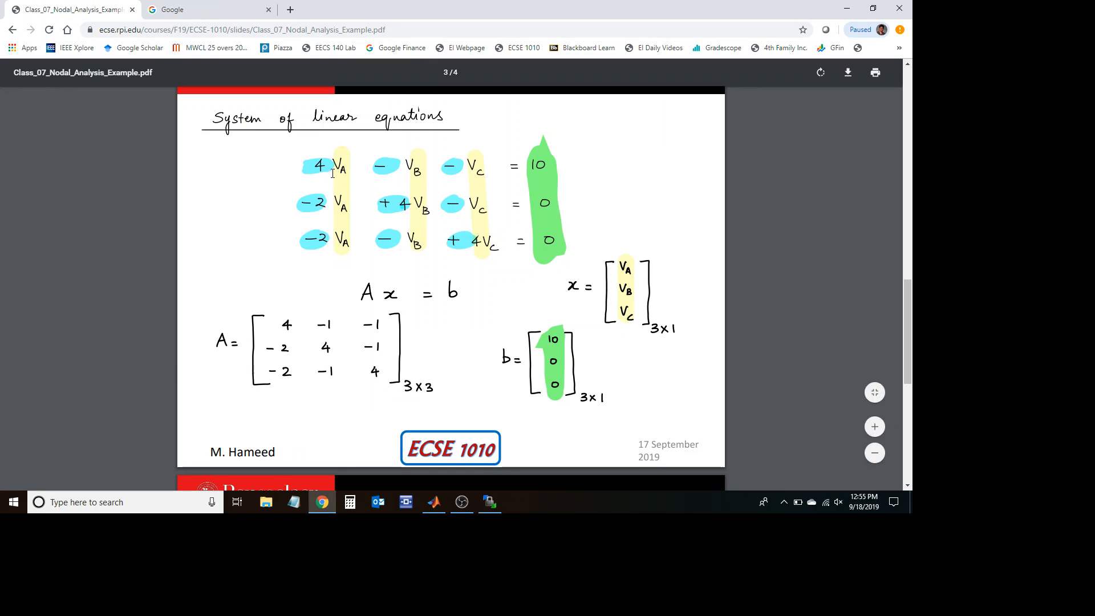
{"action": "mouse_move", "coordinate": [307, 223]}
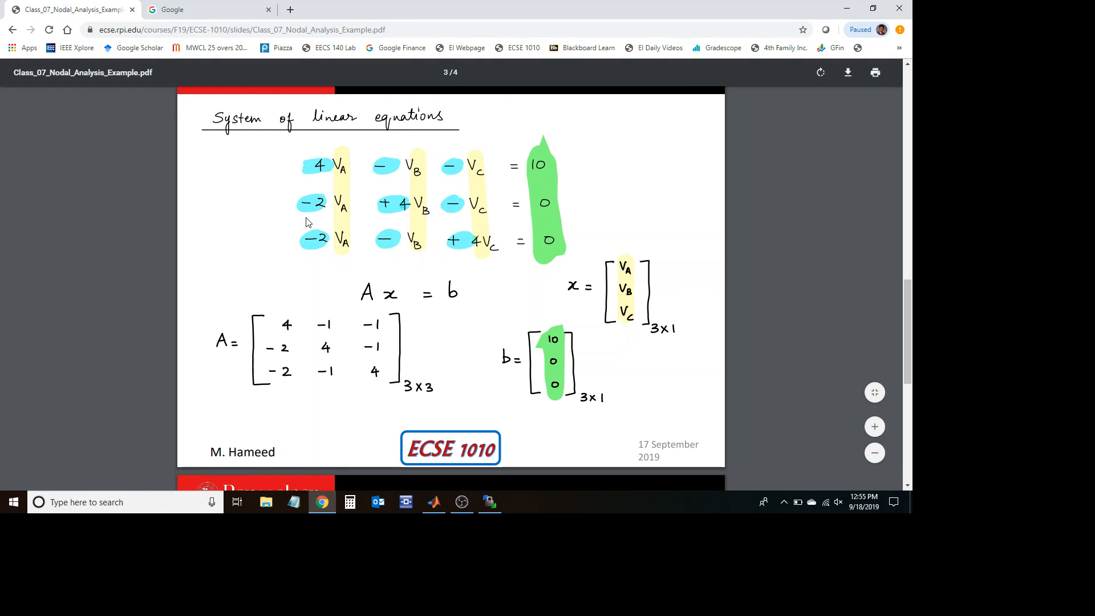
{"action": "mouse_move", "coordinate": [543, 260]}
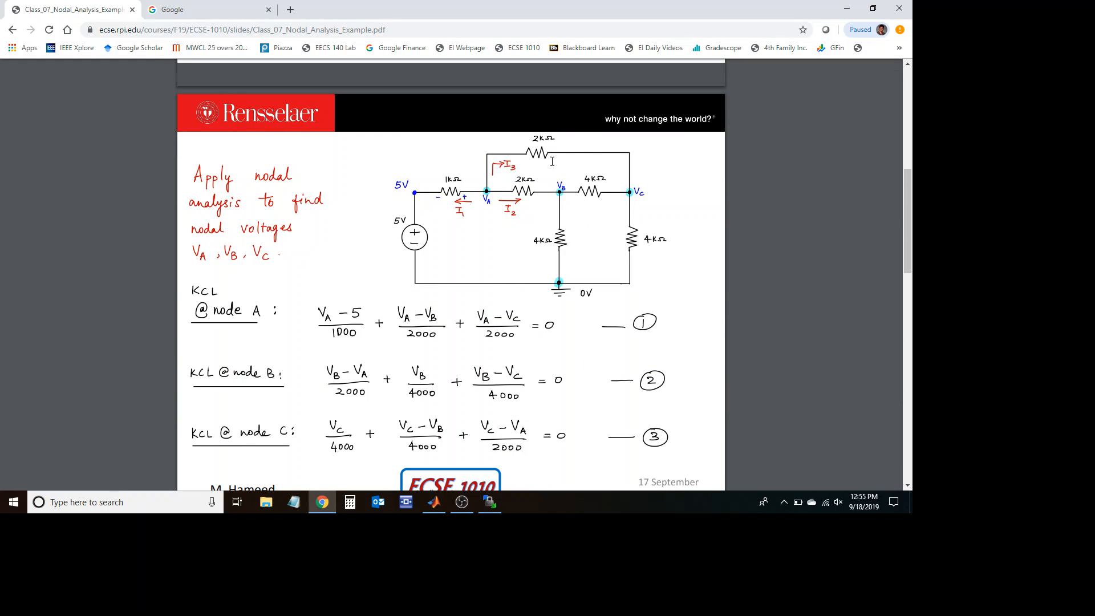
Step: Start matrix A with its first row 4, -1, -1, reading values from the slide
{"action": "scroll", "scroll_direction": "down", "scroll_amount": 3}
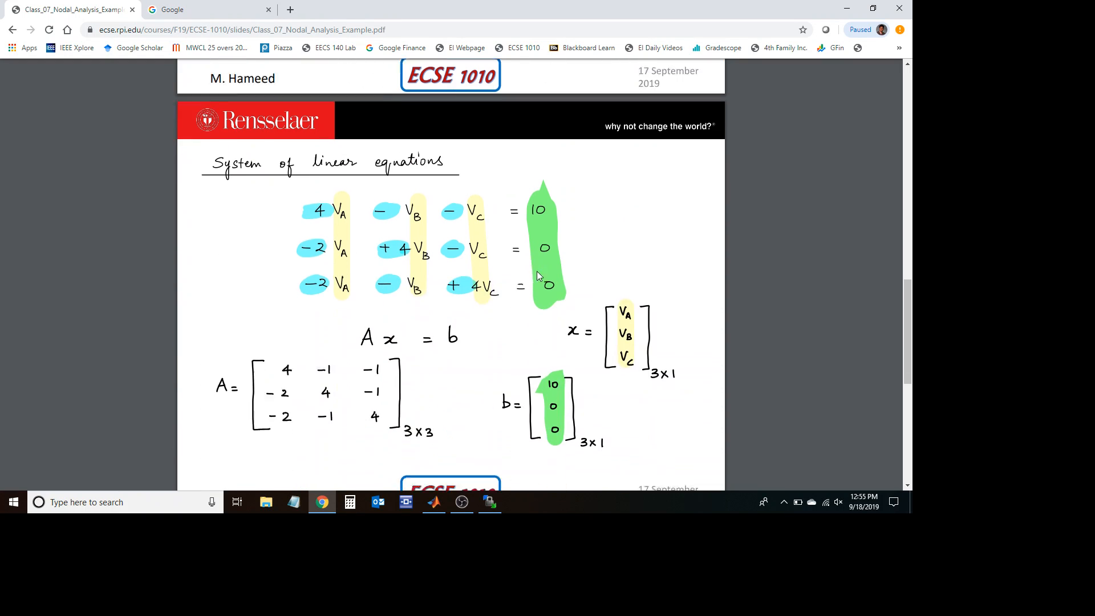
{"action": "scroll", "scroll_direction": "down", "scroll_amount": 3}
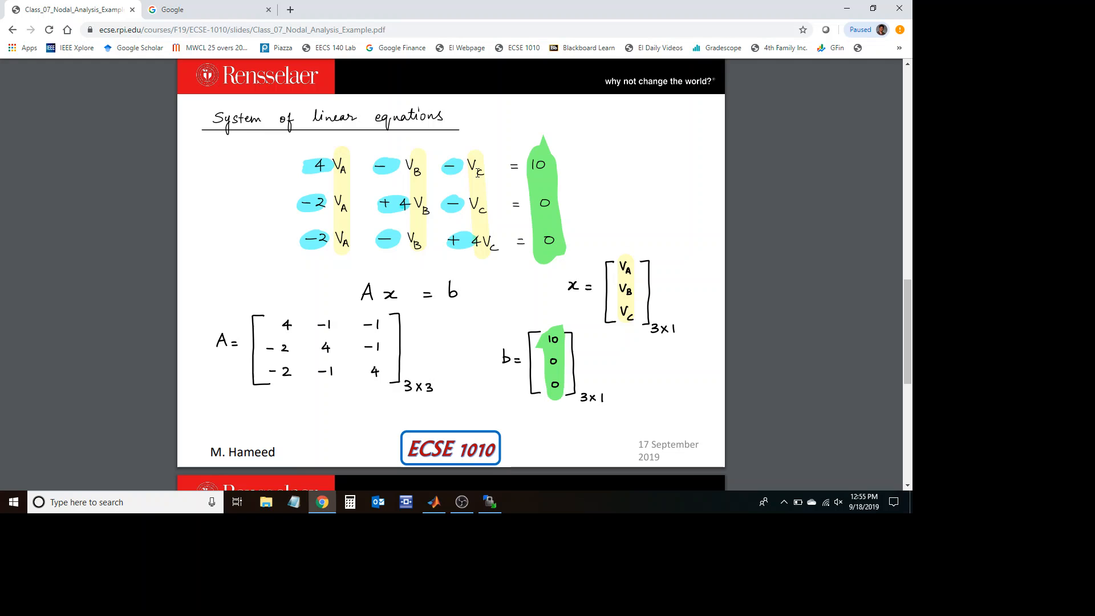
{"action": "mouse_move", "coordinate": [430, 265]}
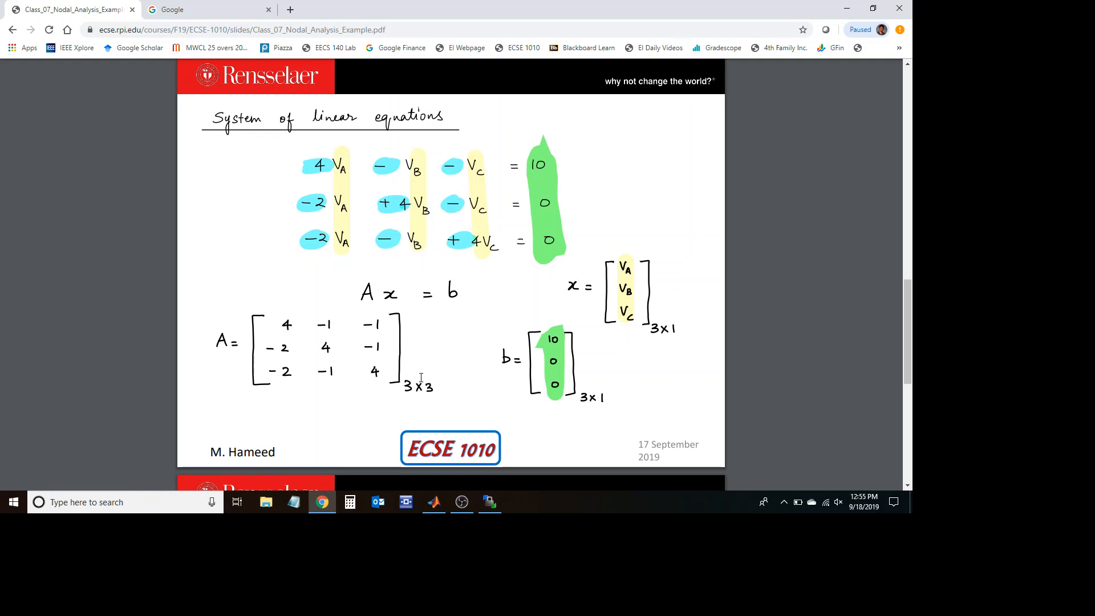
{"action": "mouse_move", "coordinate": [329, 328]}
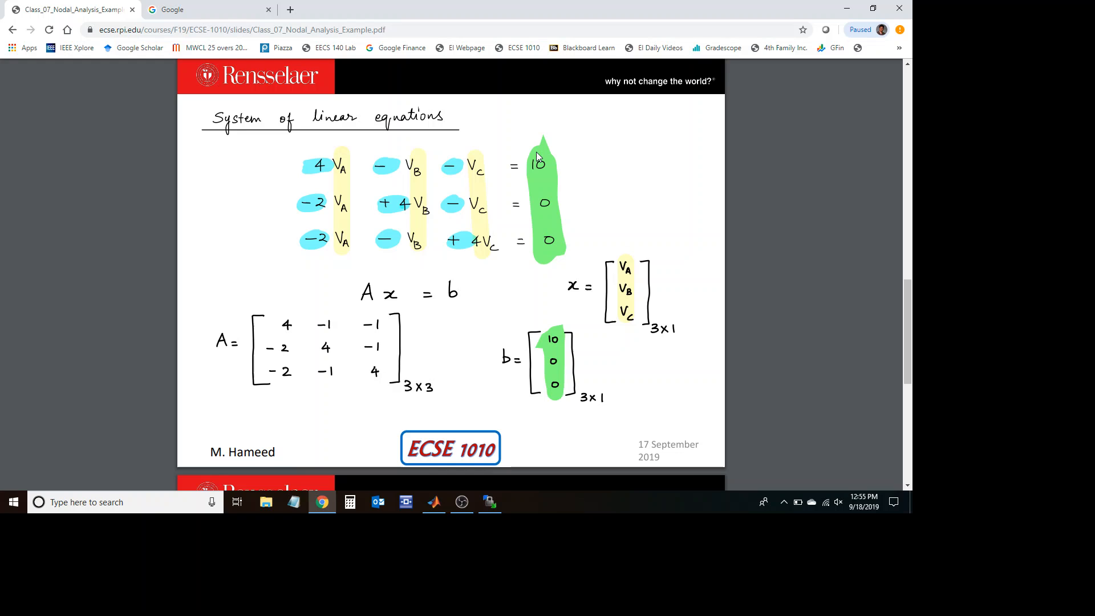
{"action": "mouse_move", "coordinate": [543, 211]}
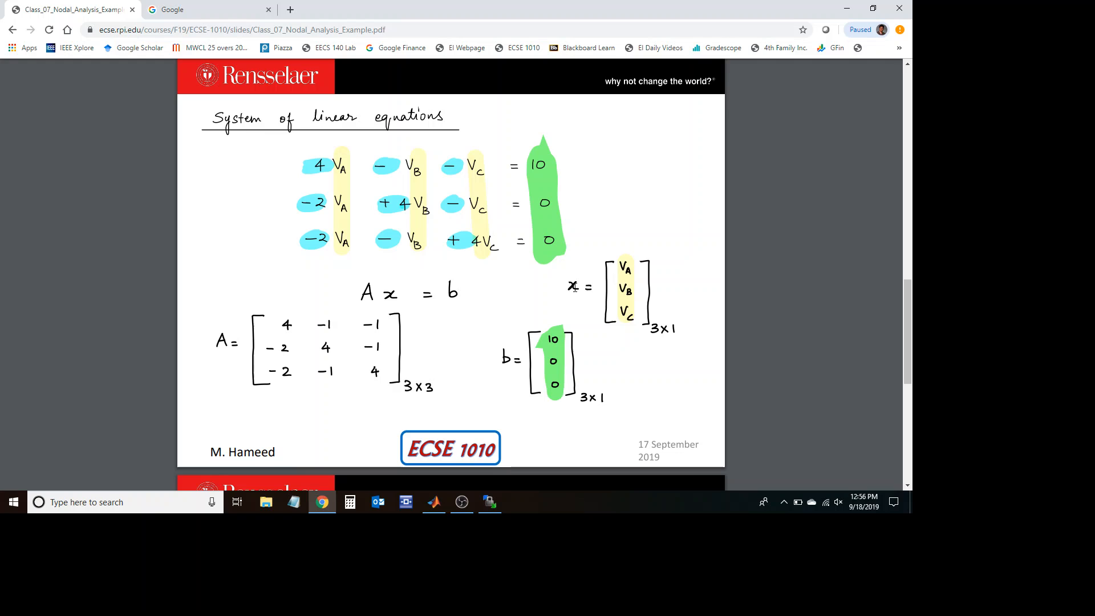
{"action": "mouse_move", "coordinate": [618, 322]}
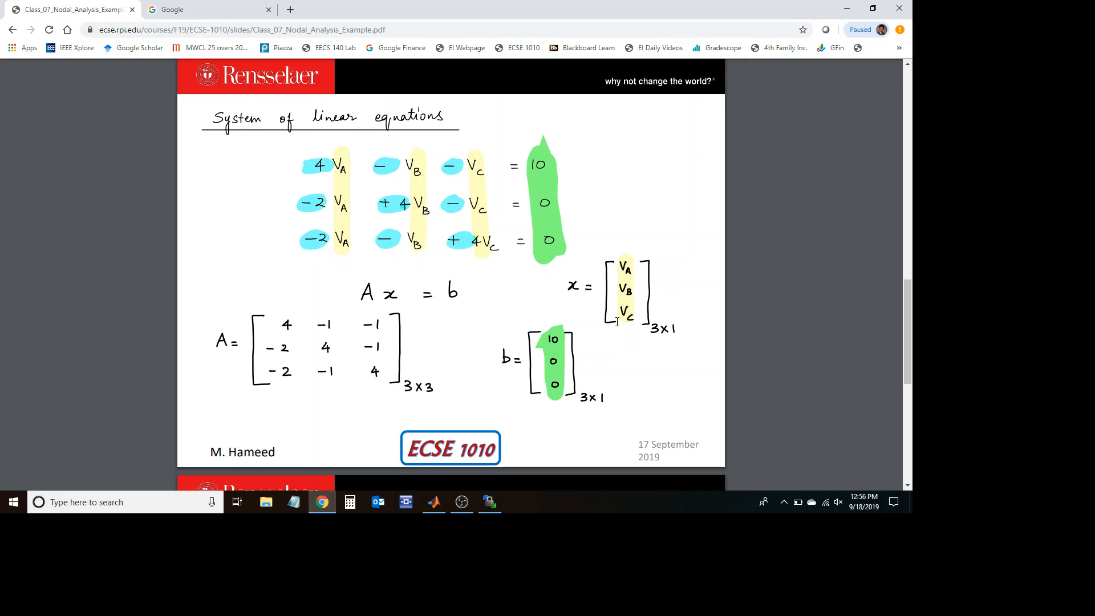
{"action": "mouse_move", "coordinate": [625, 293]}
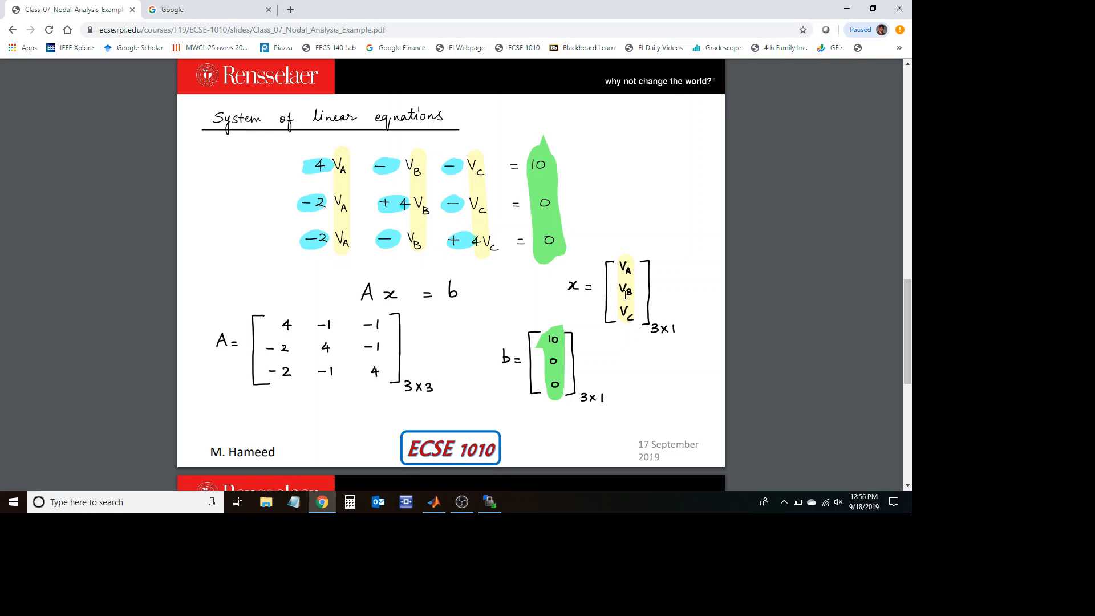
{"action": "mouse_move", "coordinate": [629, 272]}
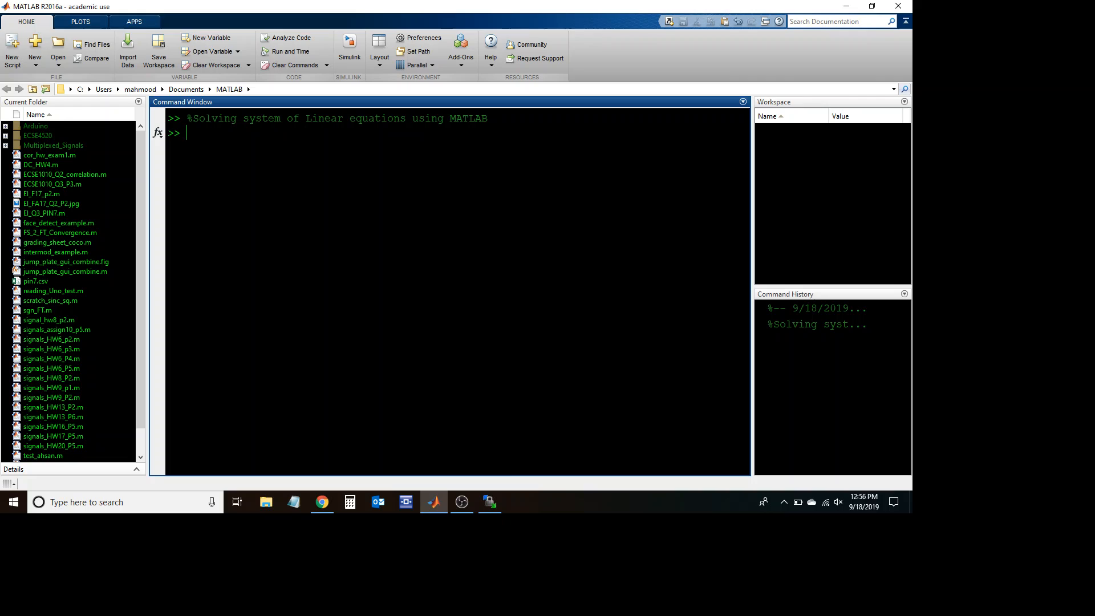
{"action": "type", "text": "A ="}
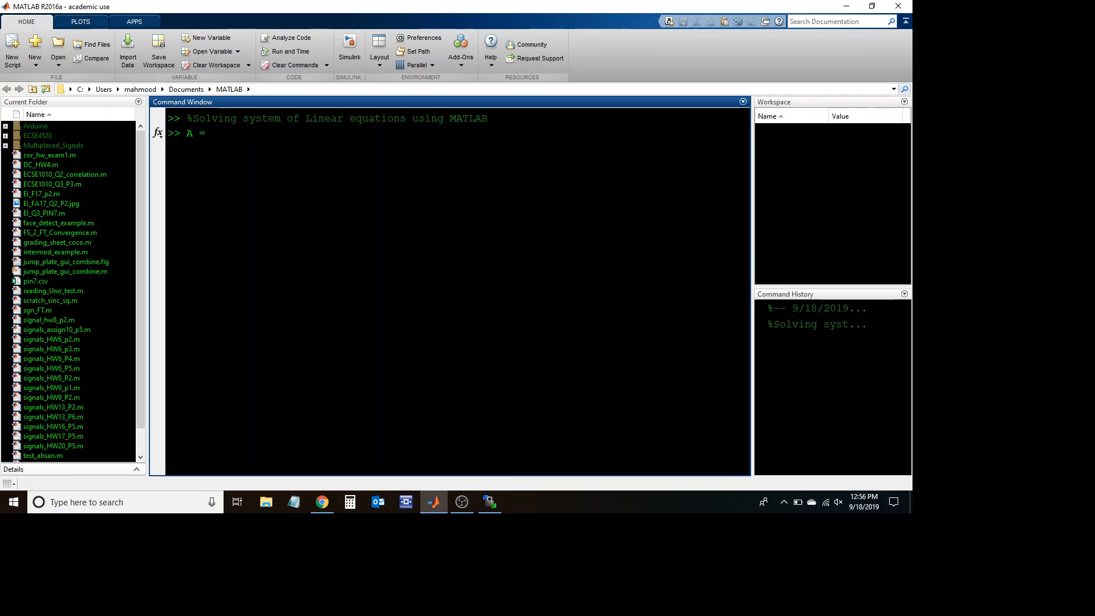
{"action": "type", "text": "["}
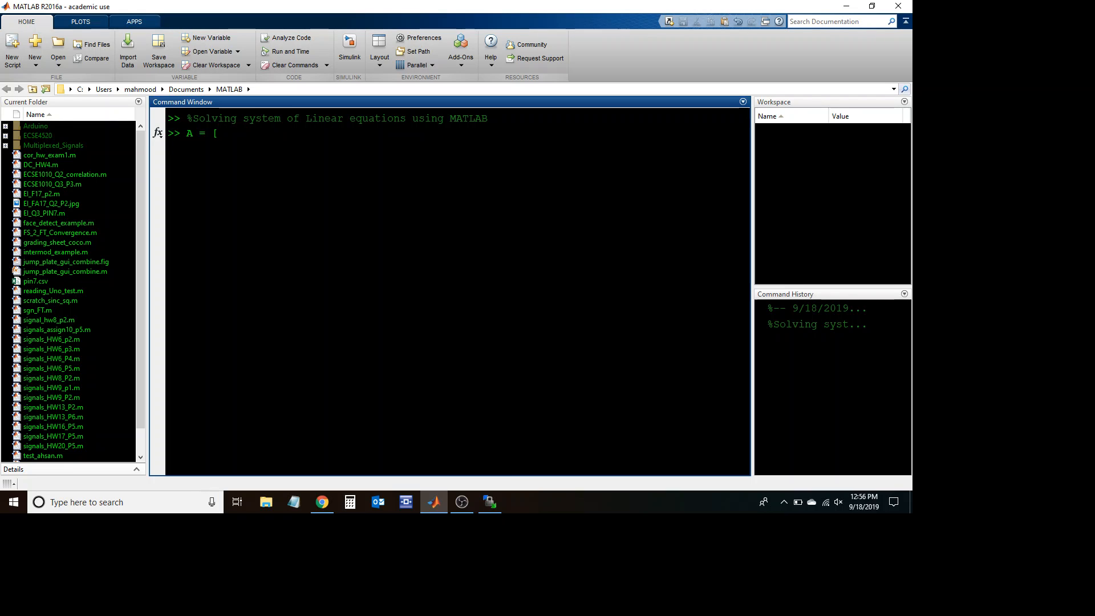
{"action": "left_click", "coordinate": [320, 502]}
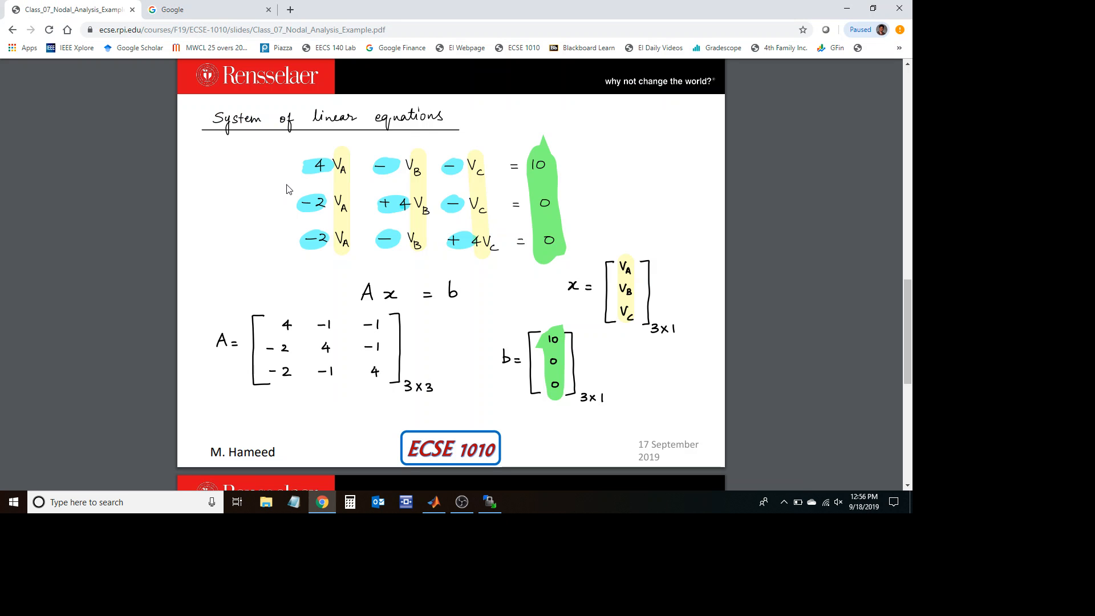
{"action": "mouse_move", "coordinate": [310, 328]}
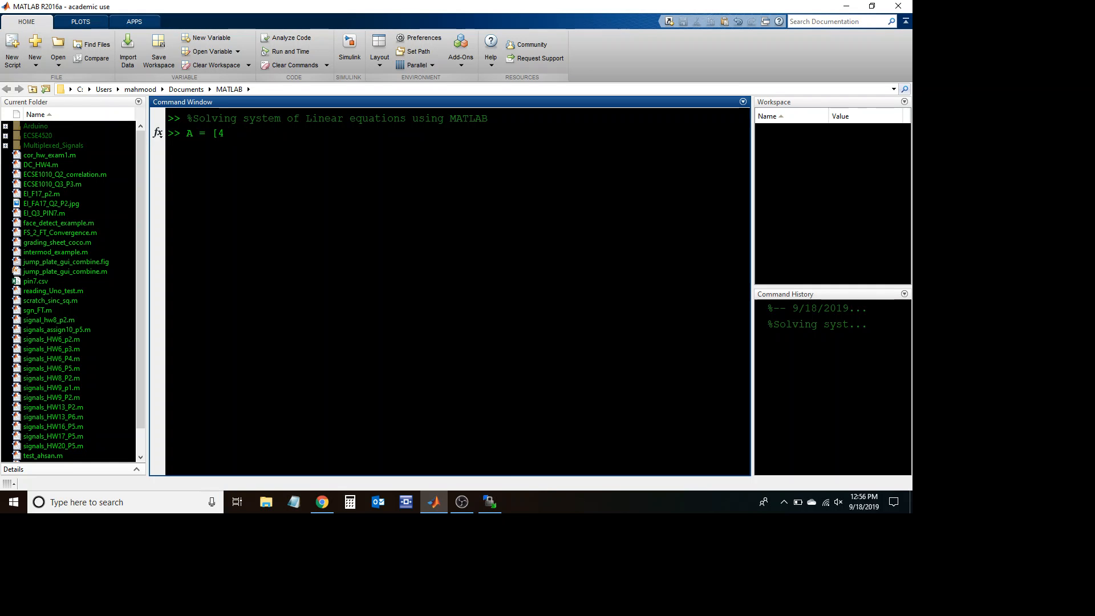
{"action": "type", "text": "-1 -1"}
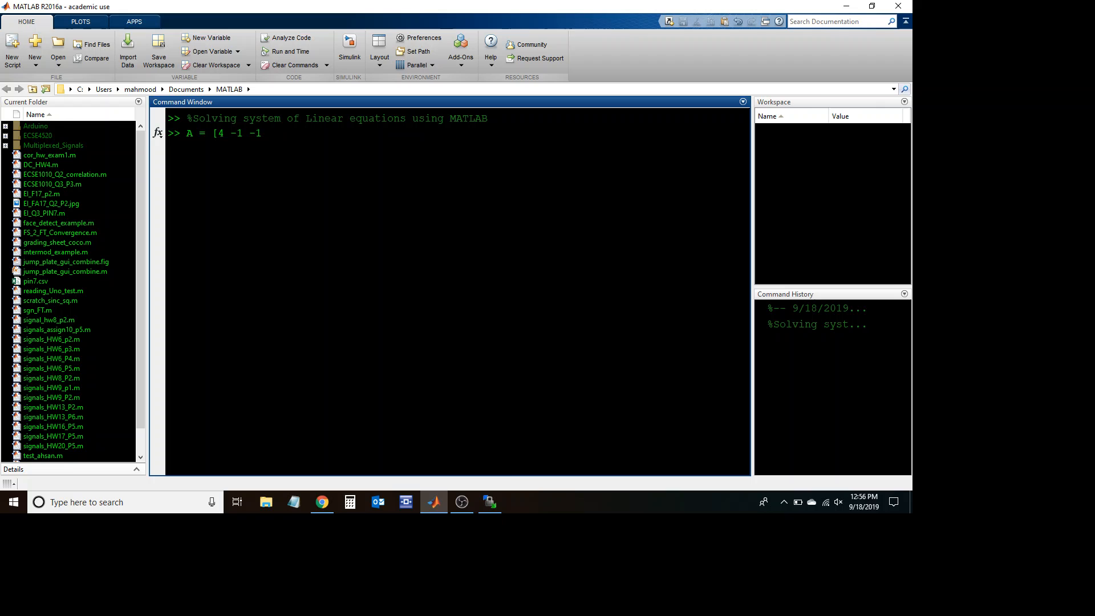
{"action": "type", "text": ","}
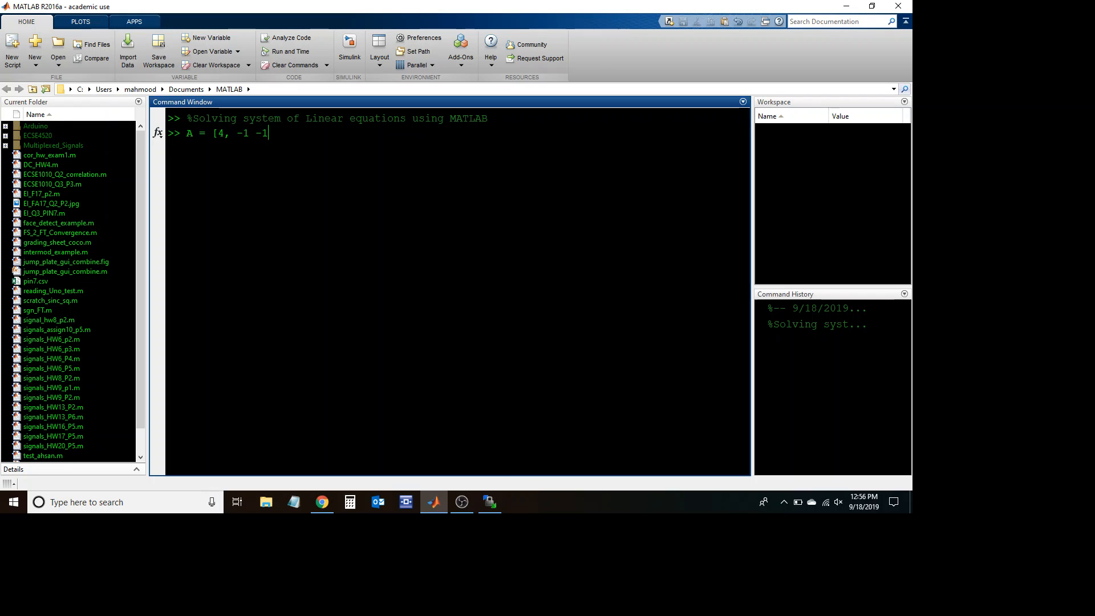
{"action": "left_click", "coordinate": [321, 502]}
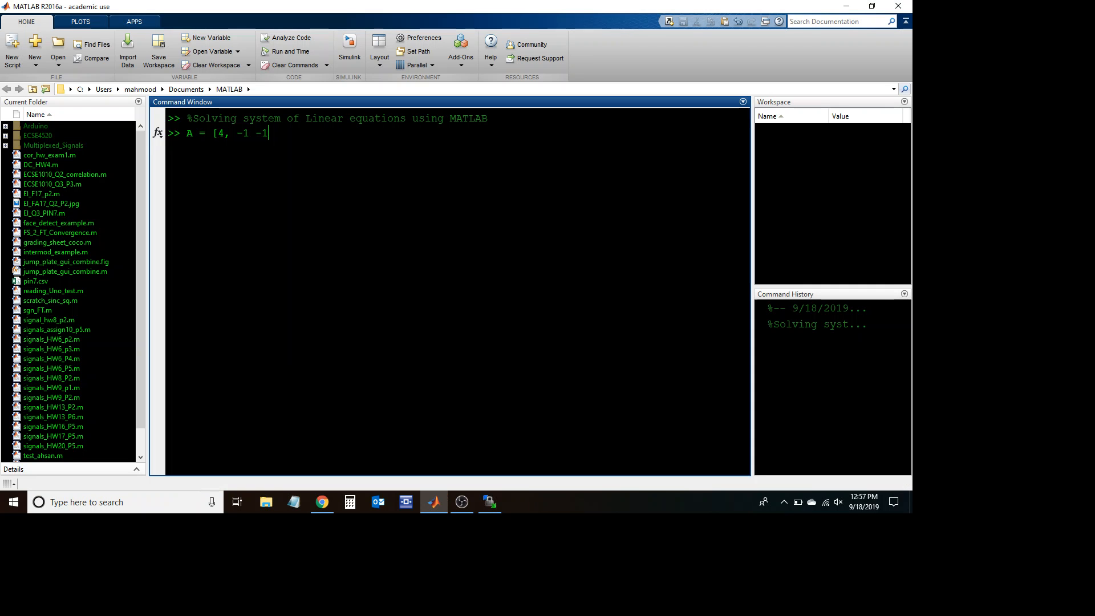
Step: Continue A with second row -2 4 -1 and third row values -2 -1 4
{"action": "type", "text": ";"}
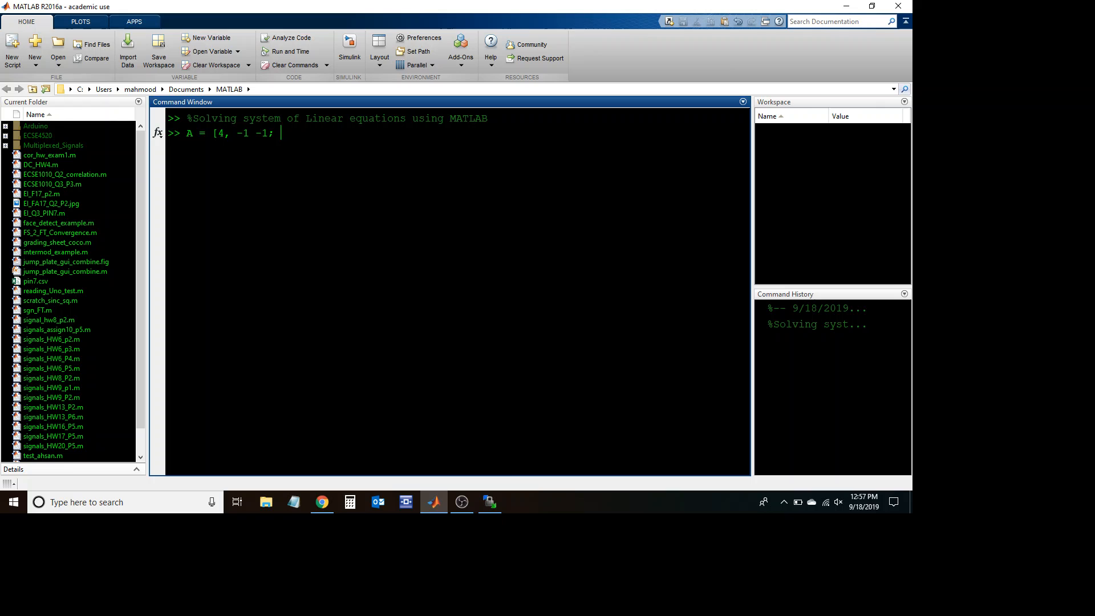
{"action": "type", "text": "-2 4"}
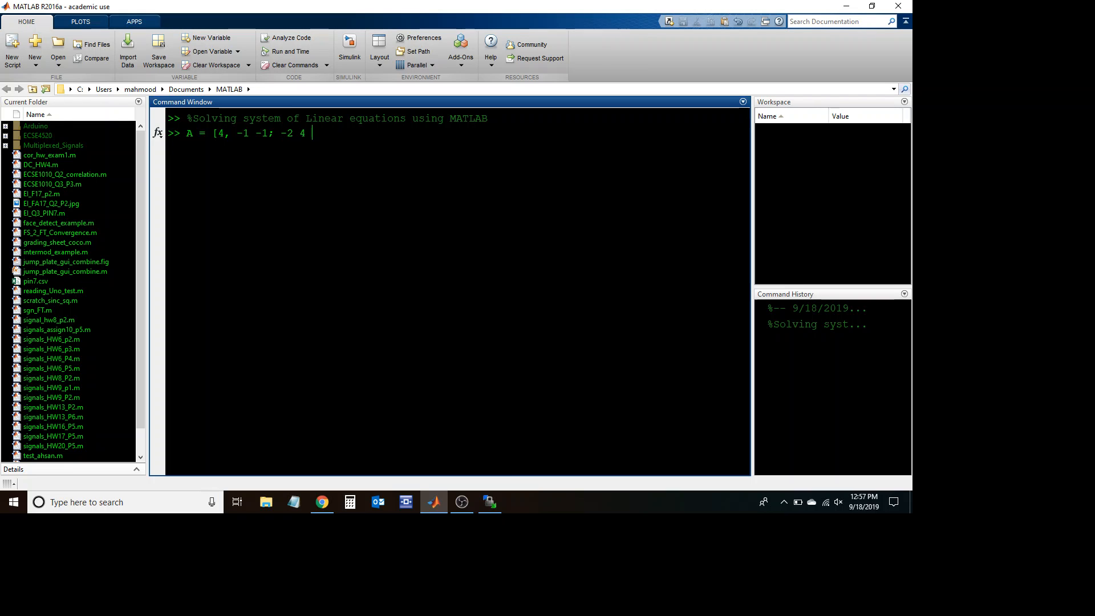
{"action": "type", "text": "-1"}
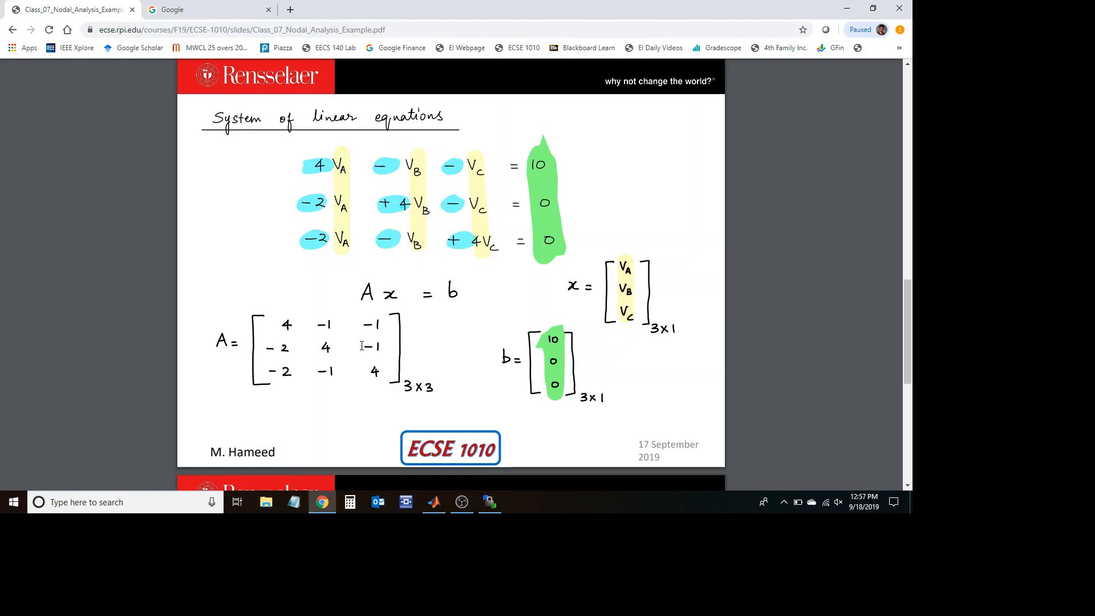
{"action": "left_click", "coordinate": [433, 502]}
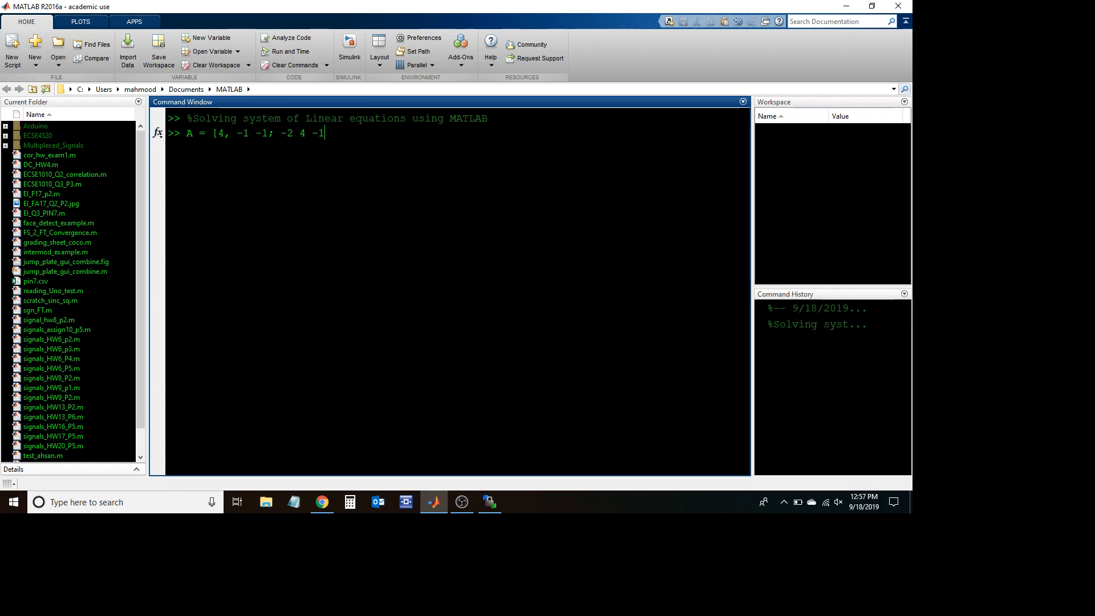
{"action": "type", "text": ";"}
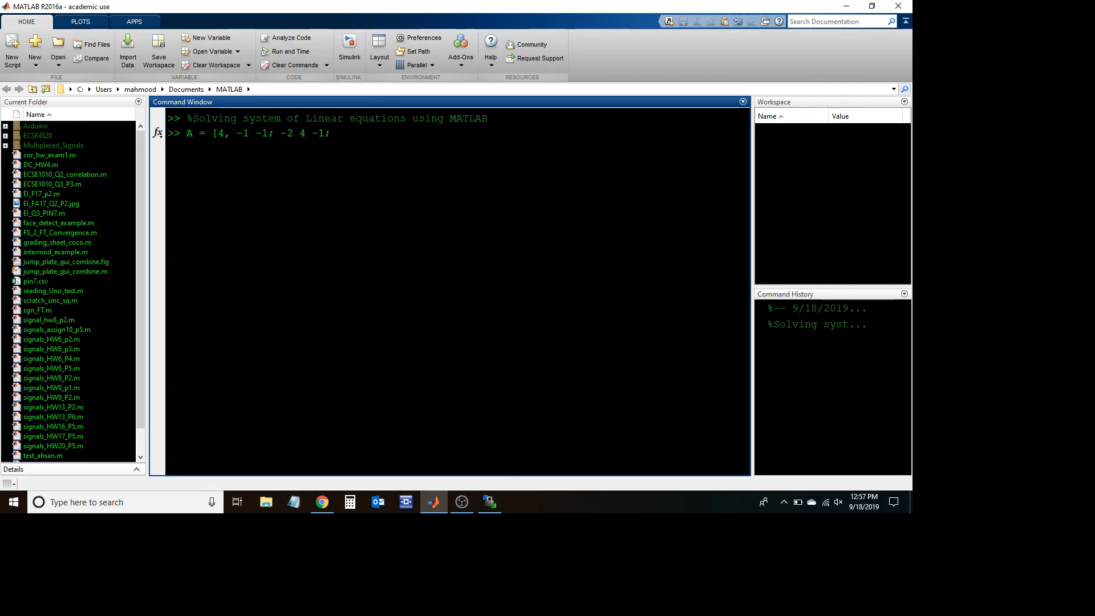
{"action": "left_click", "coordinate": [320, 502]}
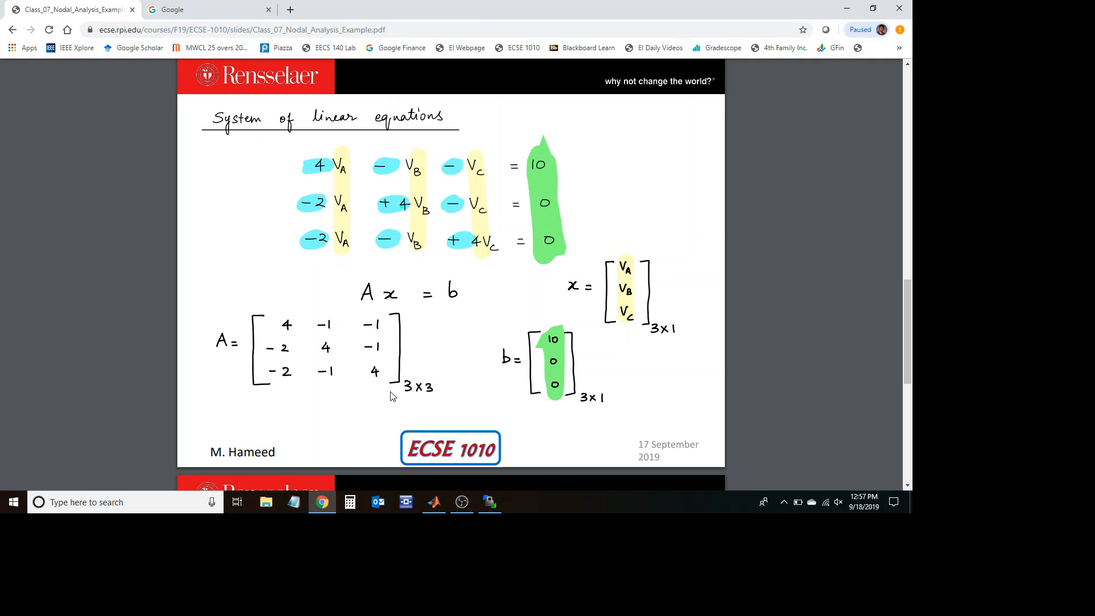
{"action": "mouse_move", "coordinate": [390, 400]}
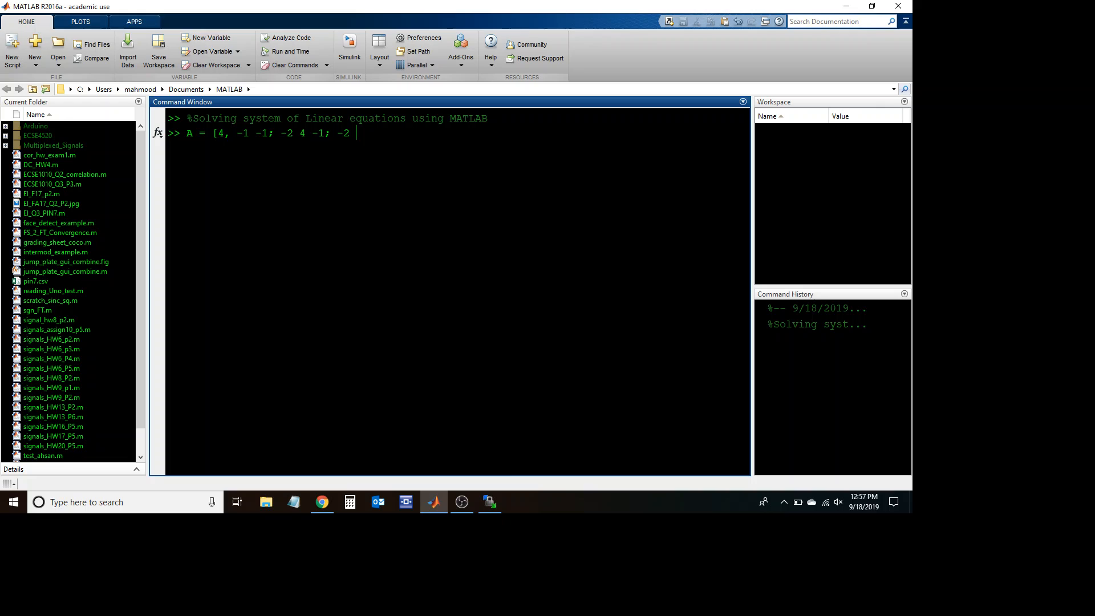
{"action": "type", "text": "-1 4]"}
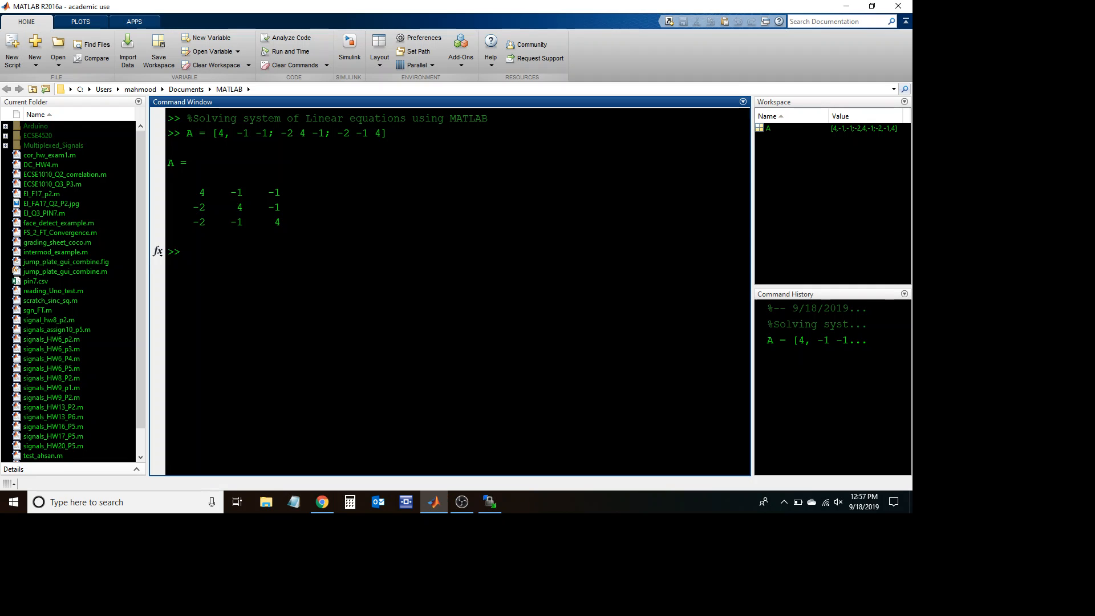
Step: Return to the lecture slide to read vector b after A is created
{"action": "left_click", "coordinate": [320, 502]}
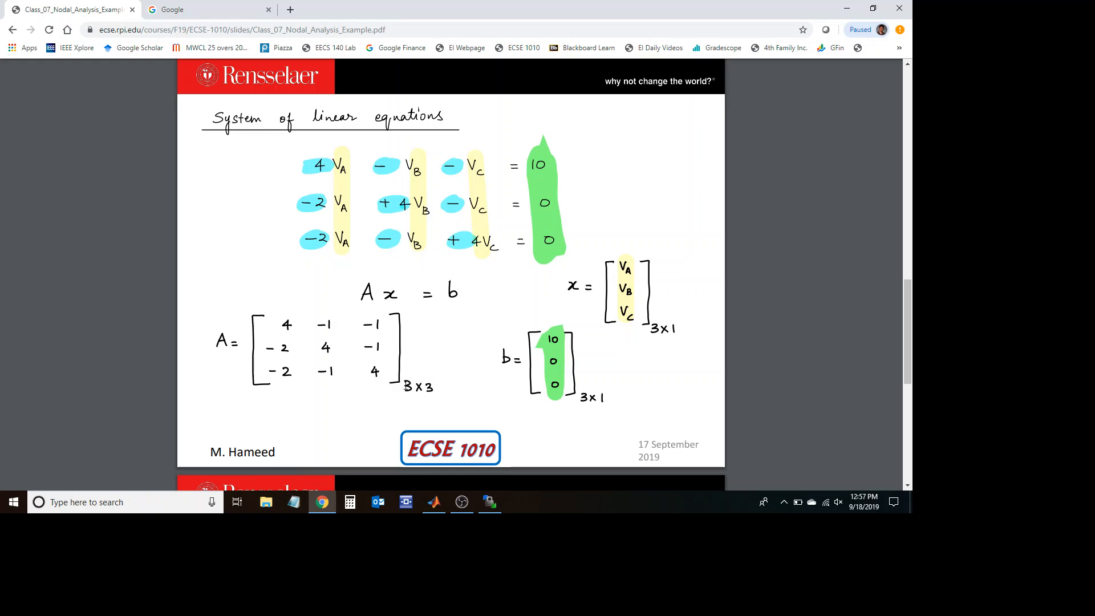
{"action": "mouse_move", "coordinate": [552, 374]}
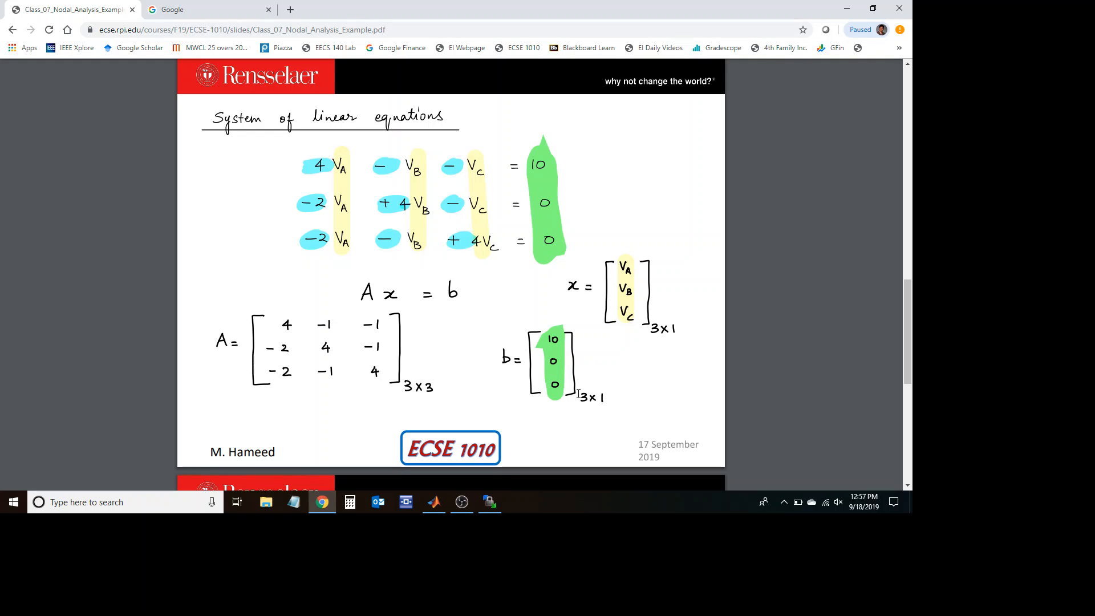
{"action": "mouse_move", "coordinate": [554, 363]}
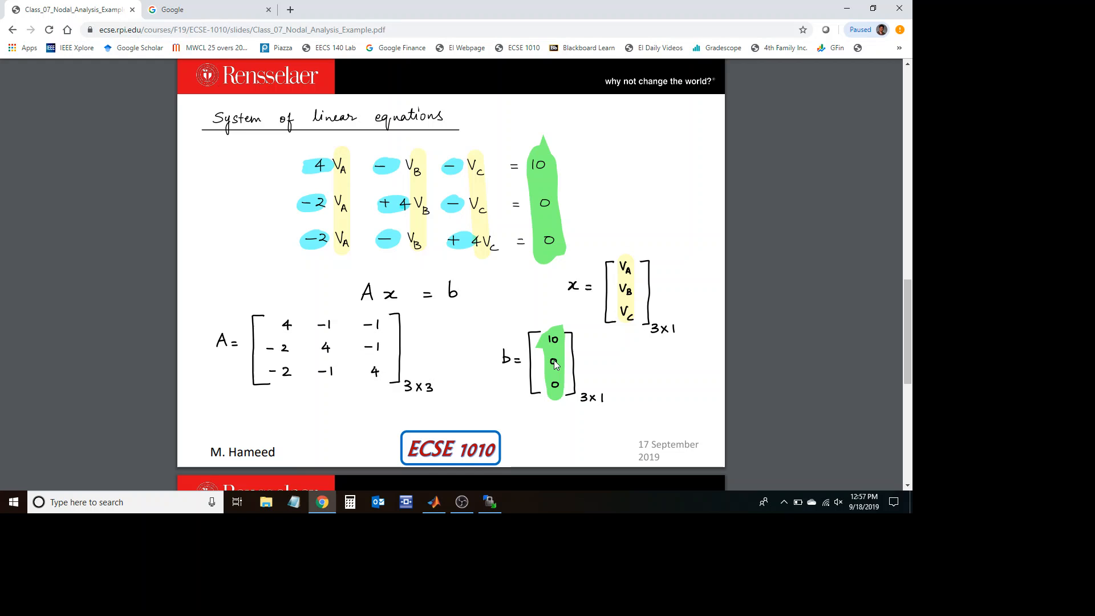
{"action": "mouse_move", "coordinate": [559, 412]}
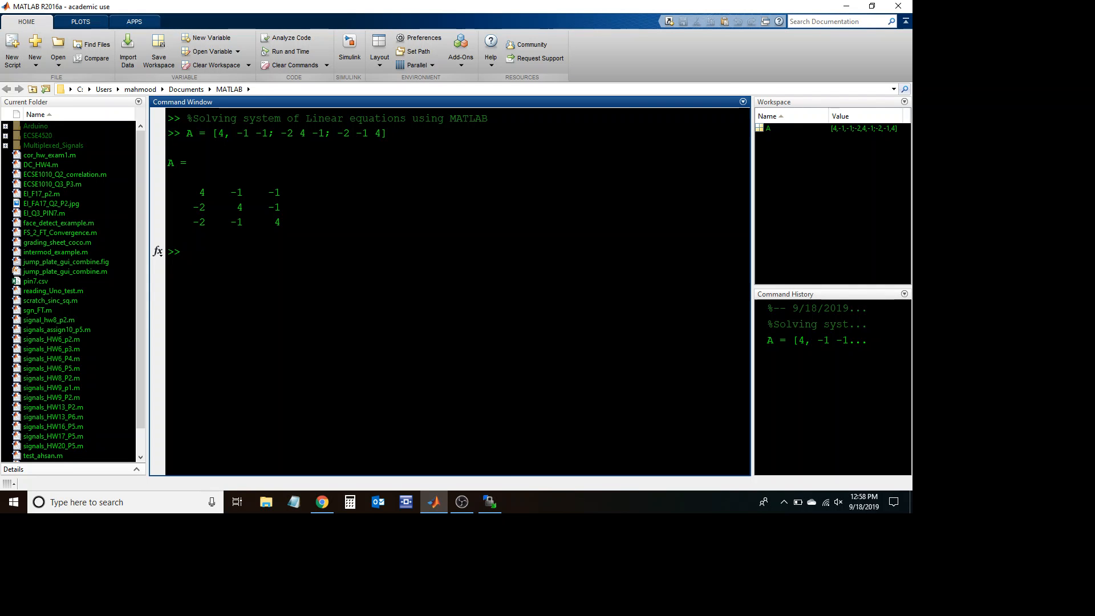
Step: Define column vector b = [10; 0; 0] and display it
{"action": "type", "text": "b ="}
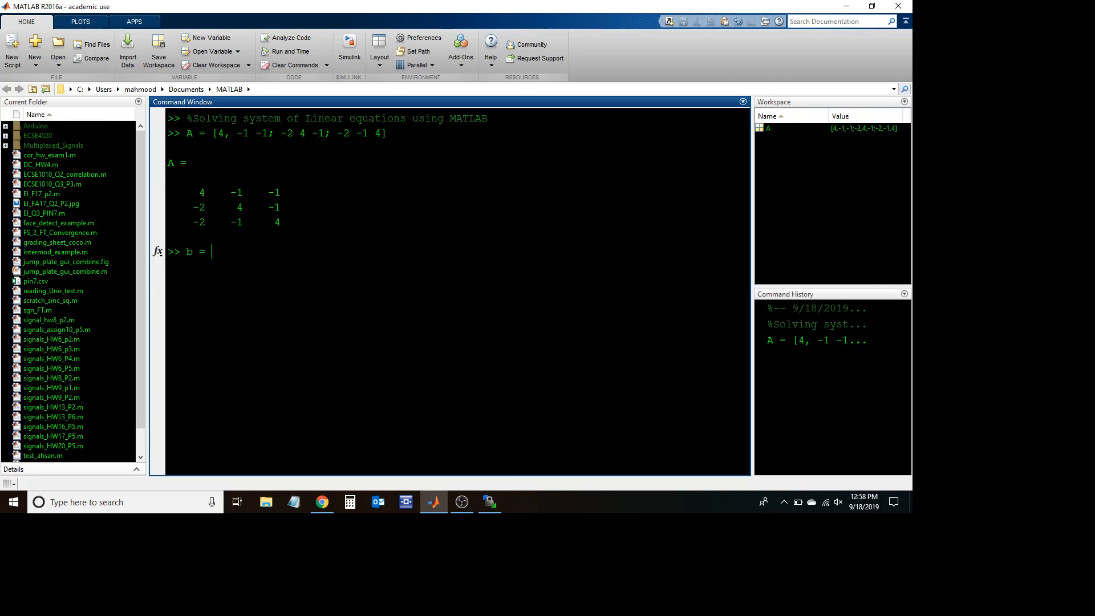
{"action": "type", "text": "["}
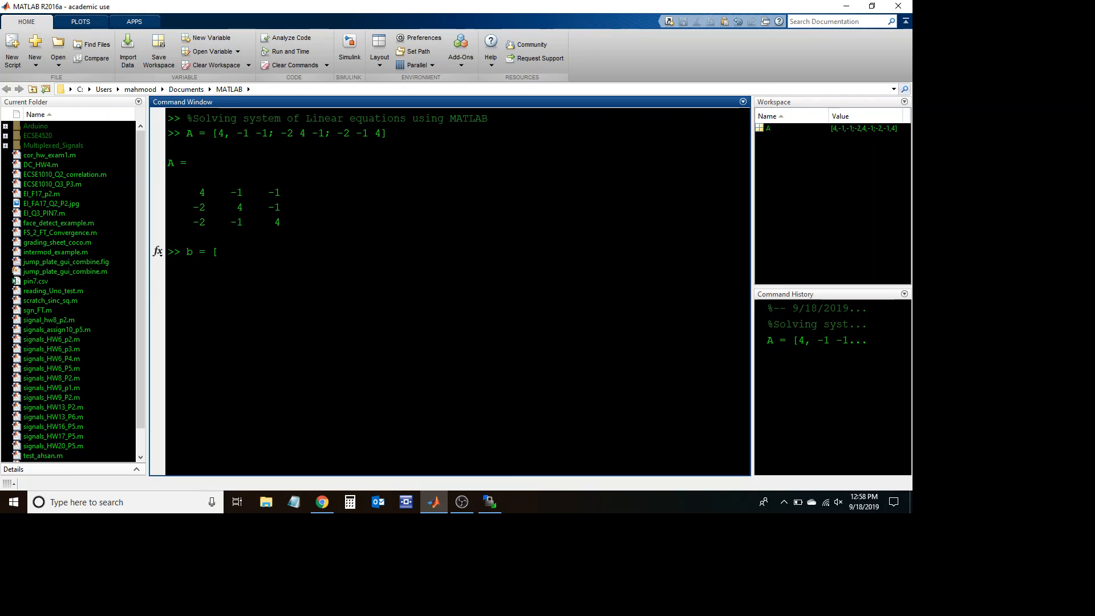
{"action": "type", "text": "10"}
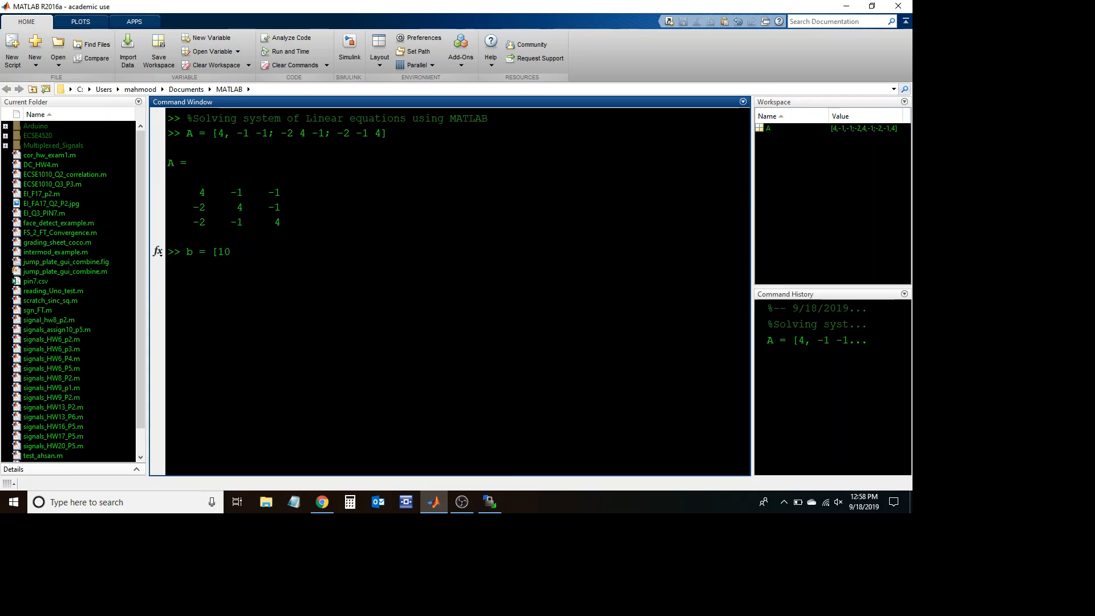
{"action": "type", "text": "; 0 ;0];"}
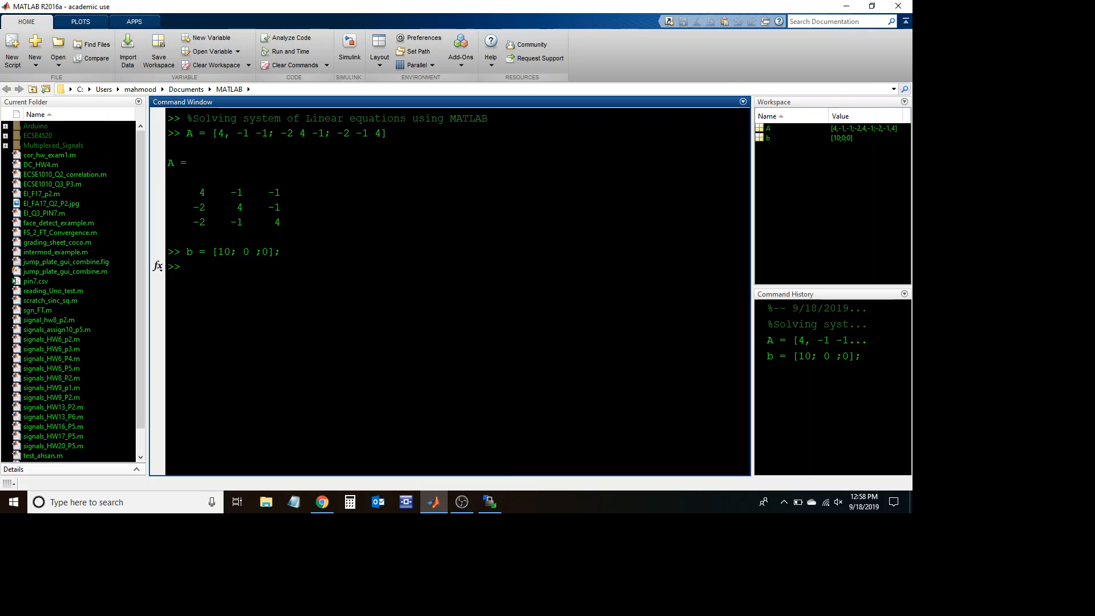
{"action": "type", "text": "b"}
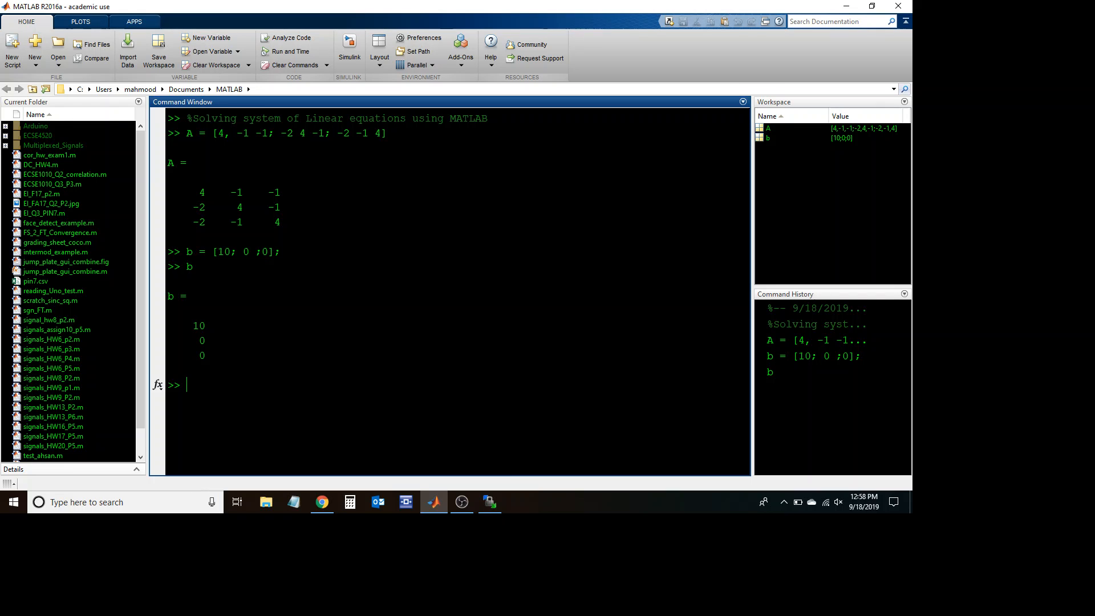
Step: Scroll the slides to the solution x = A⁻¹·b with voltages 3.75, 2.5, 2.5 V
{"action": "left_click", "coordinate": [321, 502]}
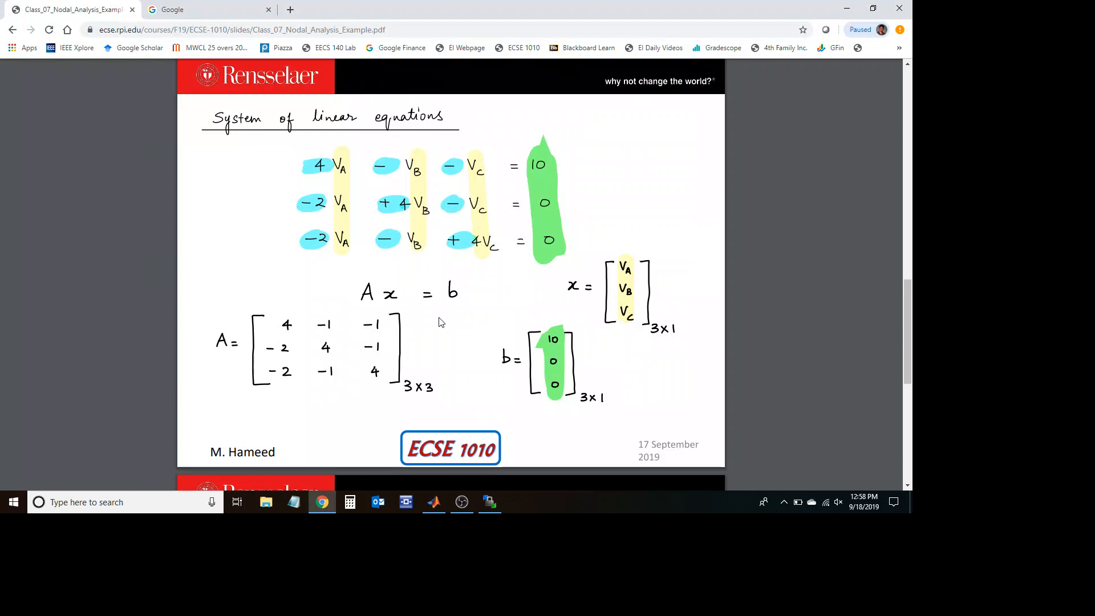
{"action": "scroll", "scroll_direction": "down", "scroll_amount": 3}
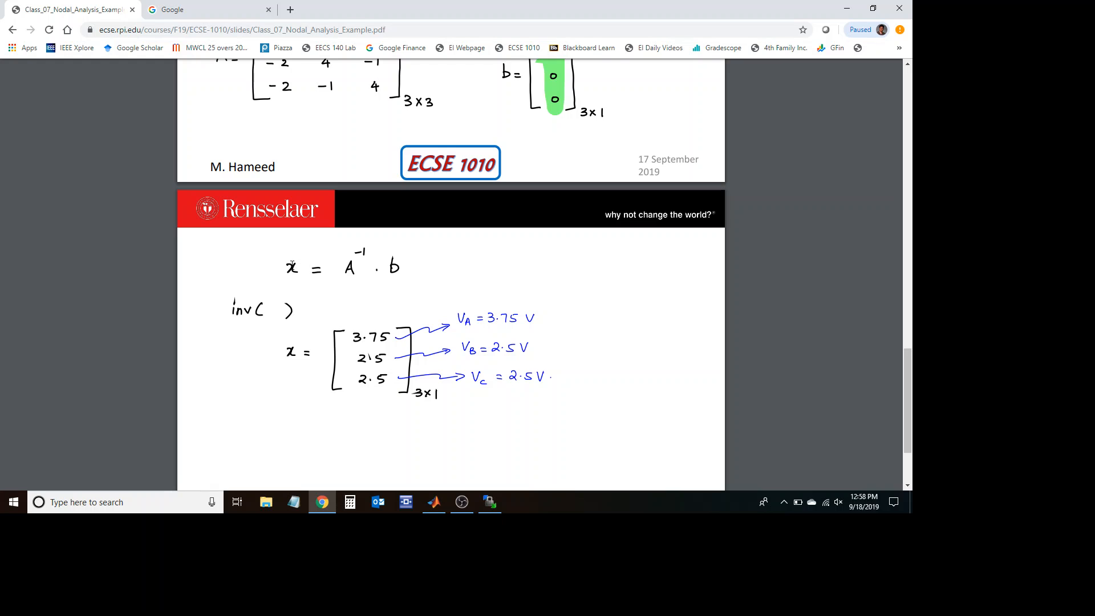
{"action": "mouse_move", "coordinate": [292, 276]}
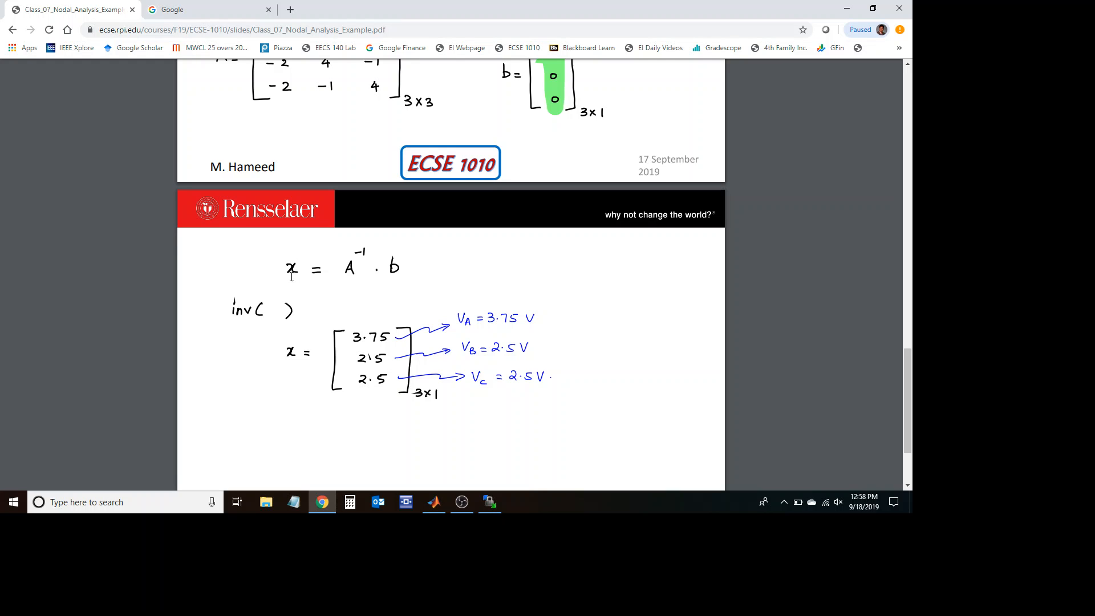
{"action": "key", "text": "alt+tab"}
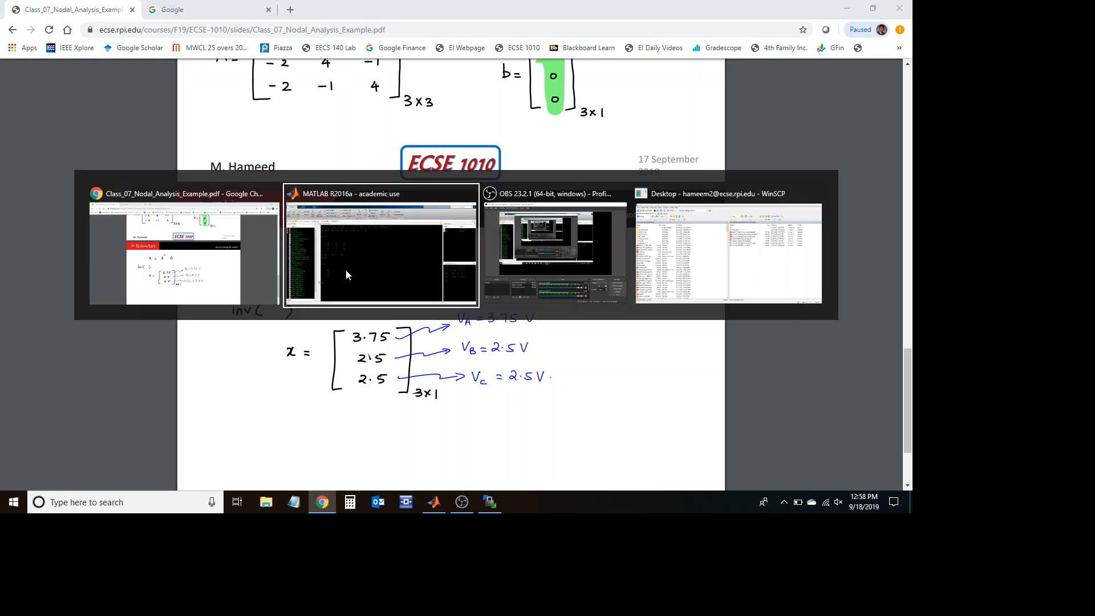
Step: Solve x = A\b, returning 3.75, 2.5, 2.5
{"action": "left_click", "coordinate": [381, 193]}
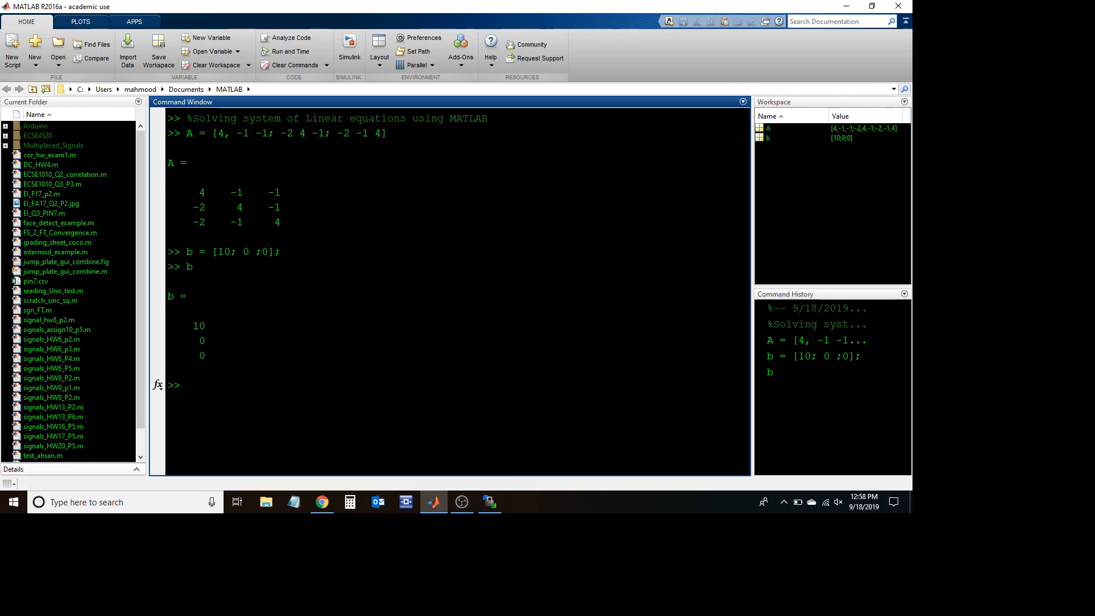
{"action": "type", "text": "x ="}
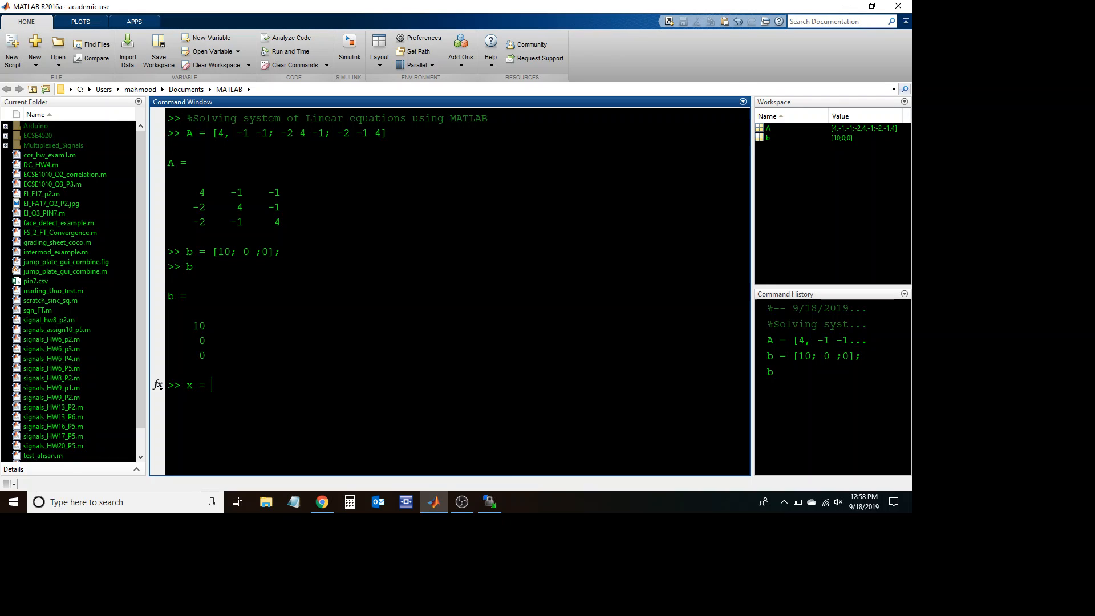
{"action": "type", "text": "A"}
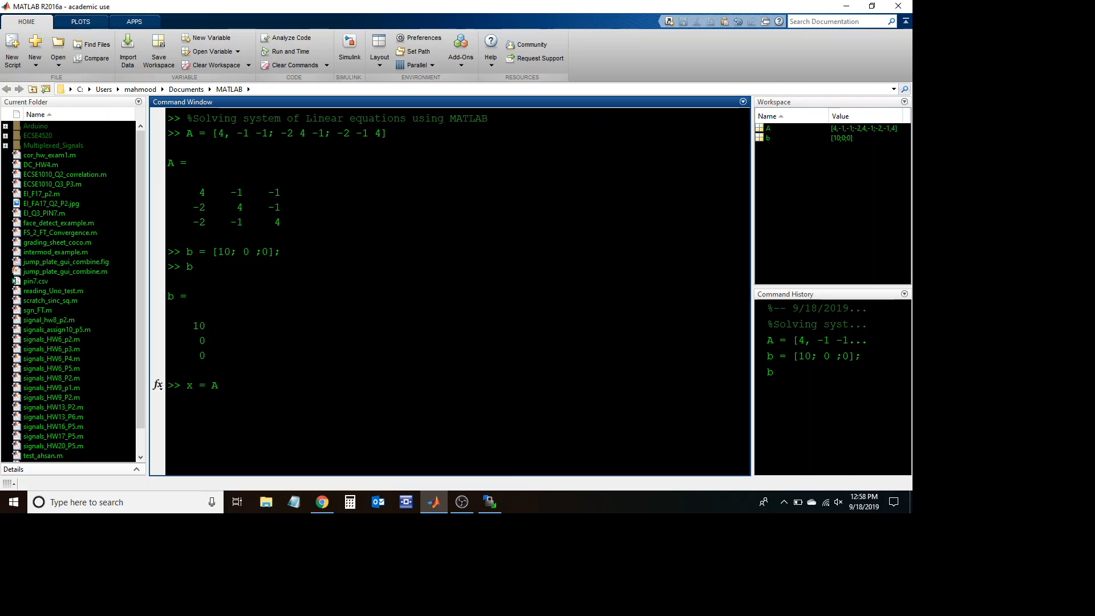
{"action": "type", "text": "\\"}
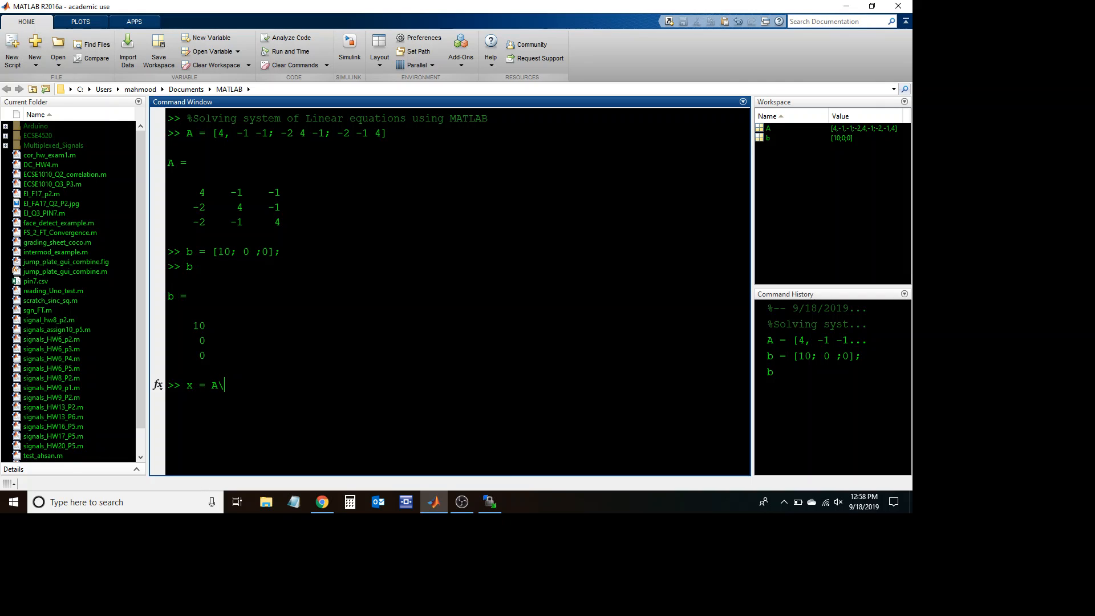
{"action": "type", "text": "b"}
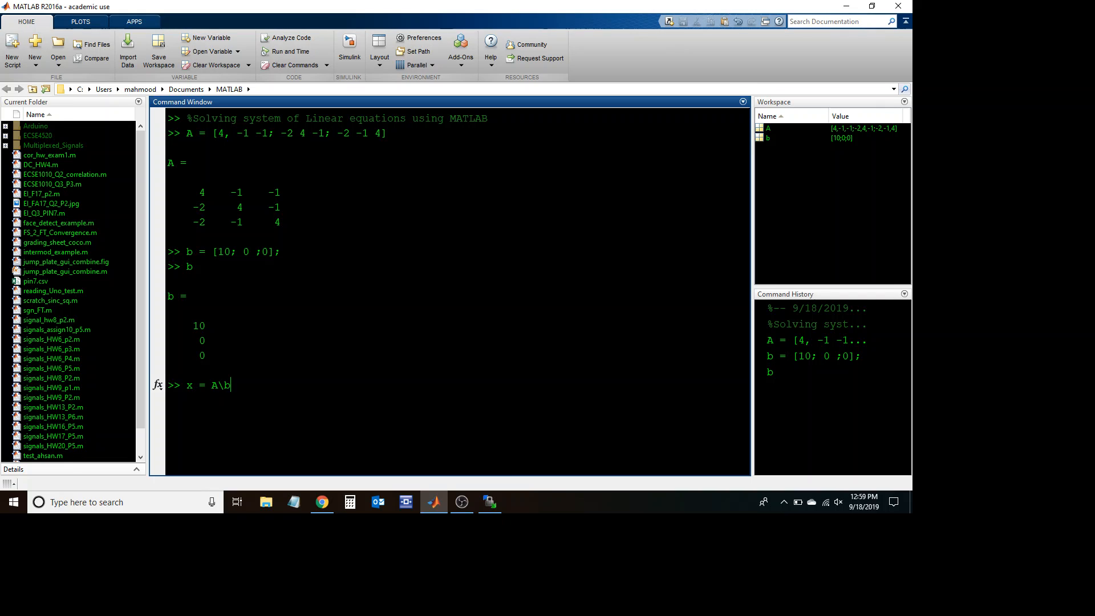
{"action": "key", "text": "enter"}
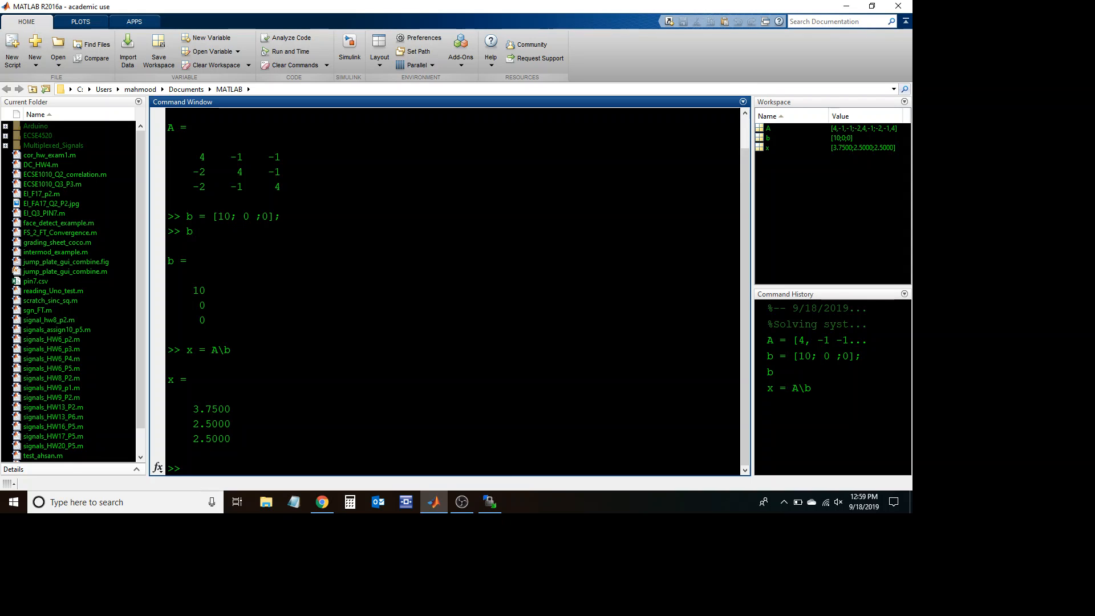
Step: Compare the result with the slide's node voltages and return to MATLAB
{"action": "left_click", "coordinate": [321, 502]}
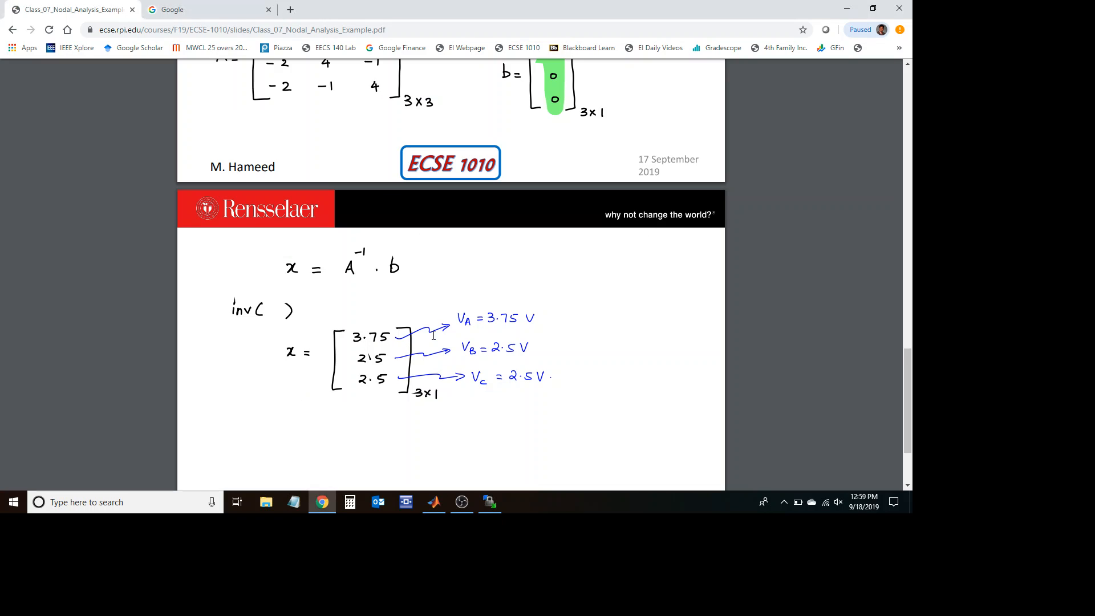
{"action": "scroll", "scroll_direction": "down", "scroll_amount": 3}
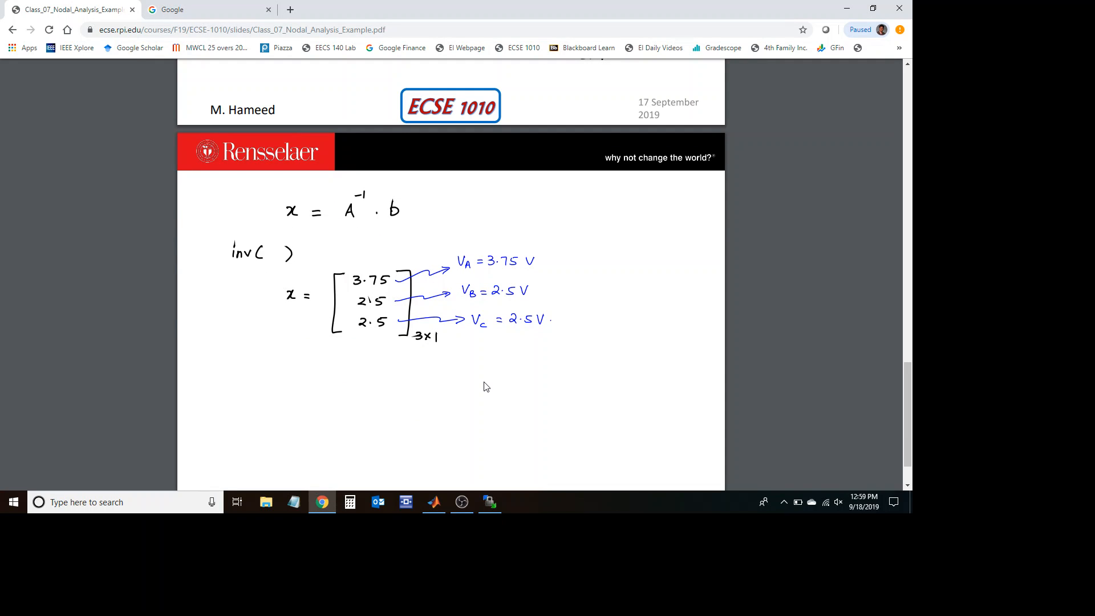
{"action": "left_click", "coordinate": [434, 502]}
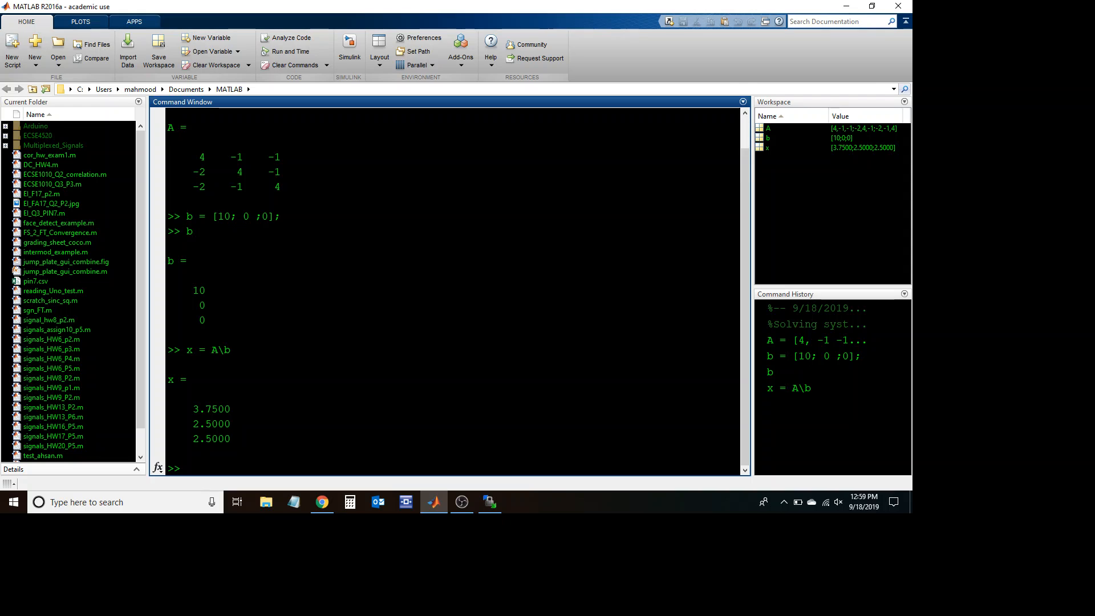
Step: Compute x1 = inv(A)*b, also giving 3.75, 2.5, 2.5
{"action": "type", "text": "x1"}
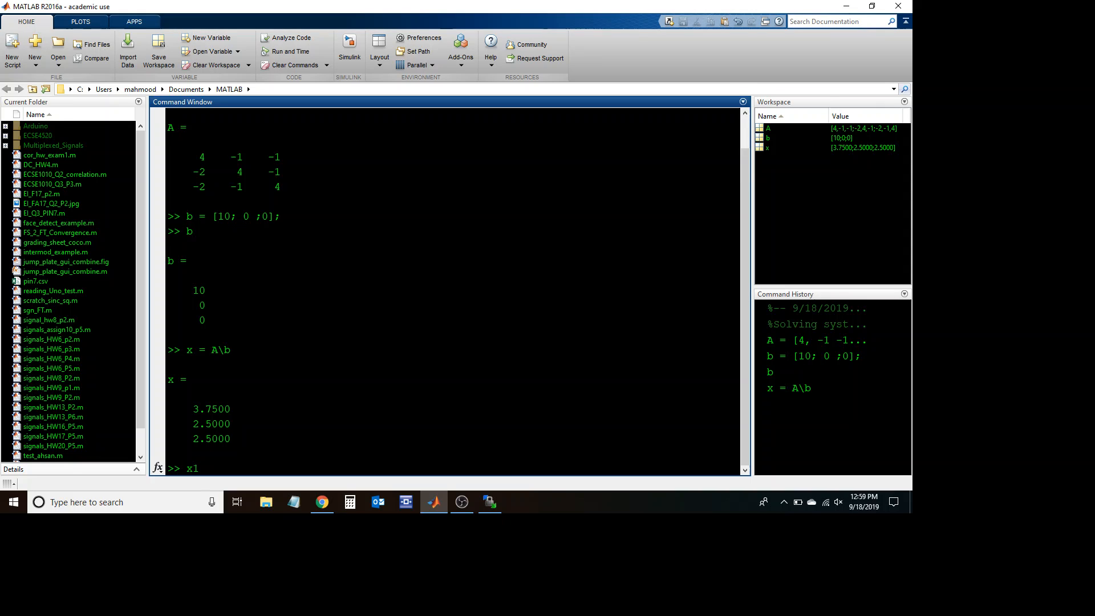
{"action": "type", "text": "= inv("}
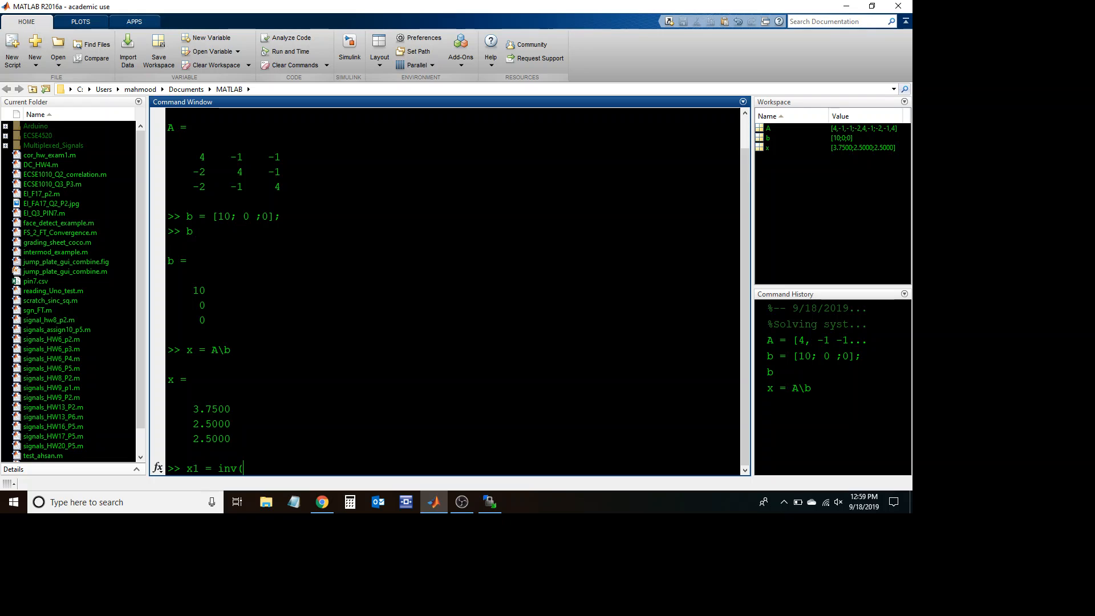
{"action": "type", "text": "A)"}
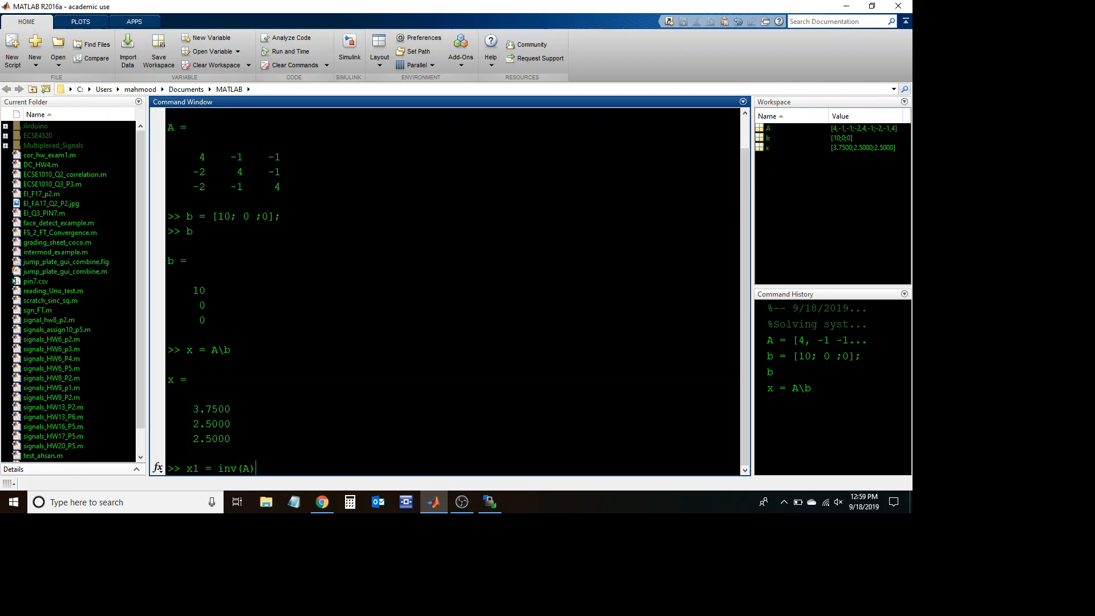
{"action": "type", "text": "*b"}
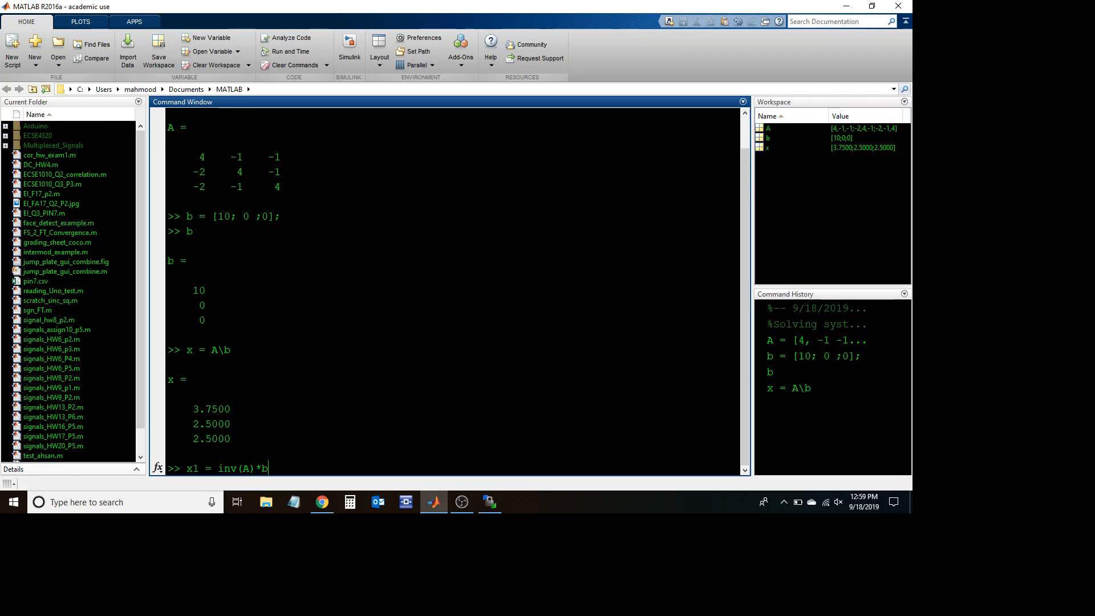
{"action": "key", "text": "enter"}
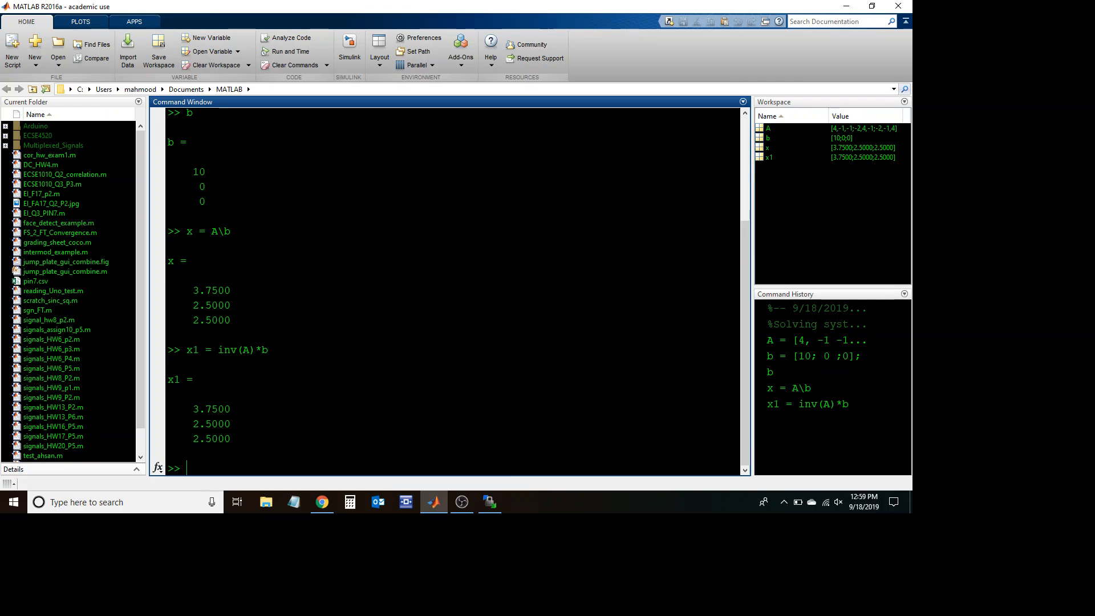